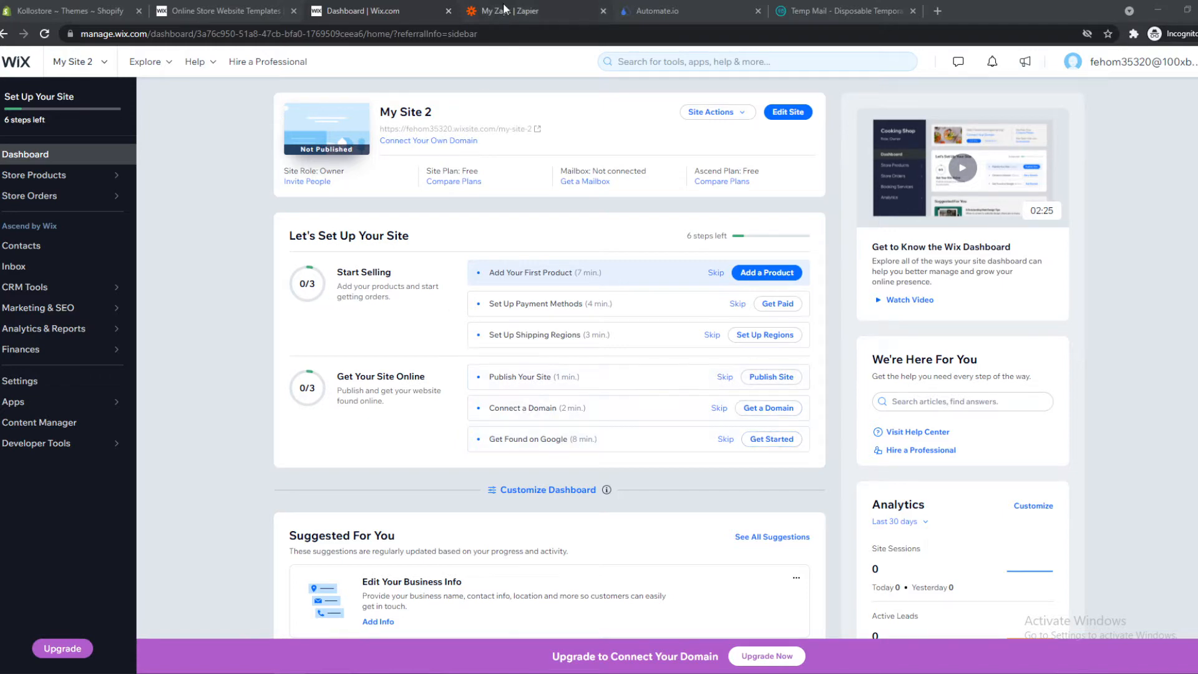
# - Glance at Zapier's Zaps page and return to the My Site 2 Wix dashboard
pyautogui.click(513, 11)
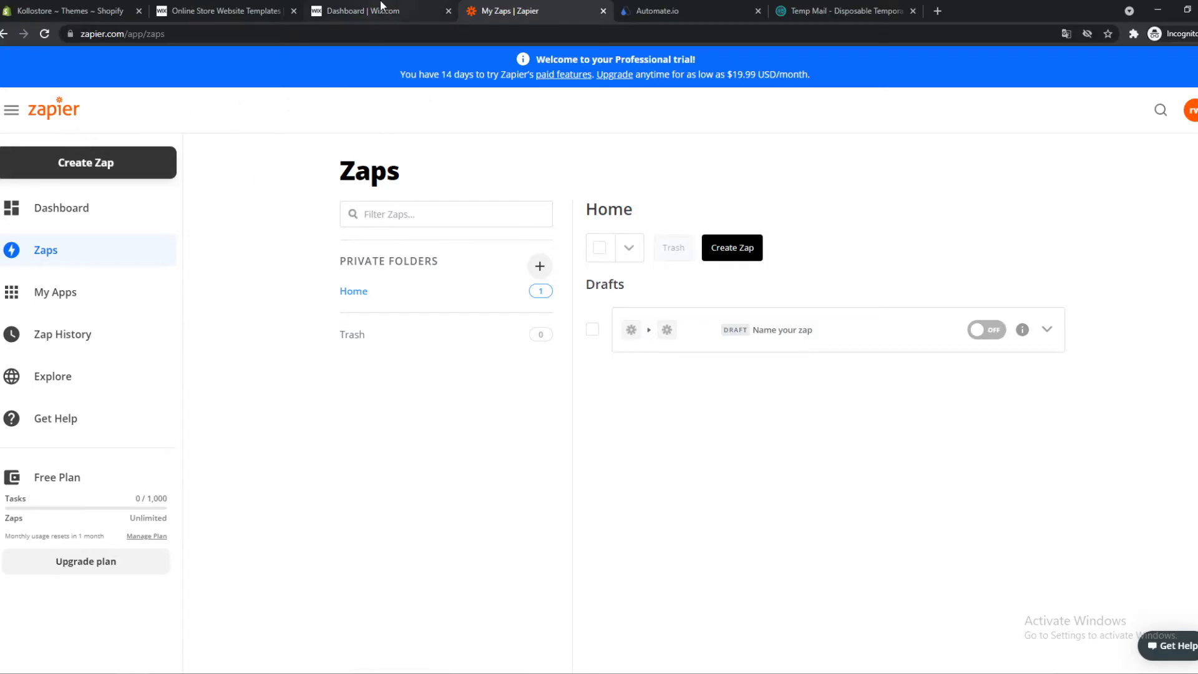
pyautogui.click(375, 12)
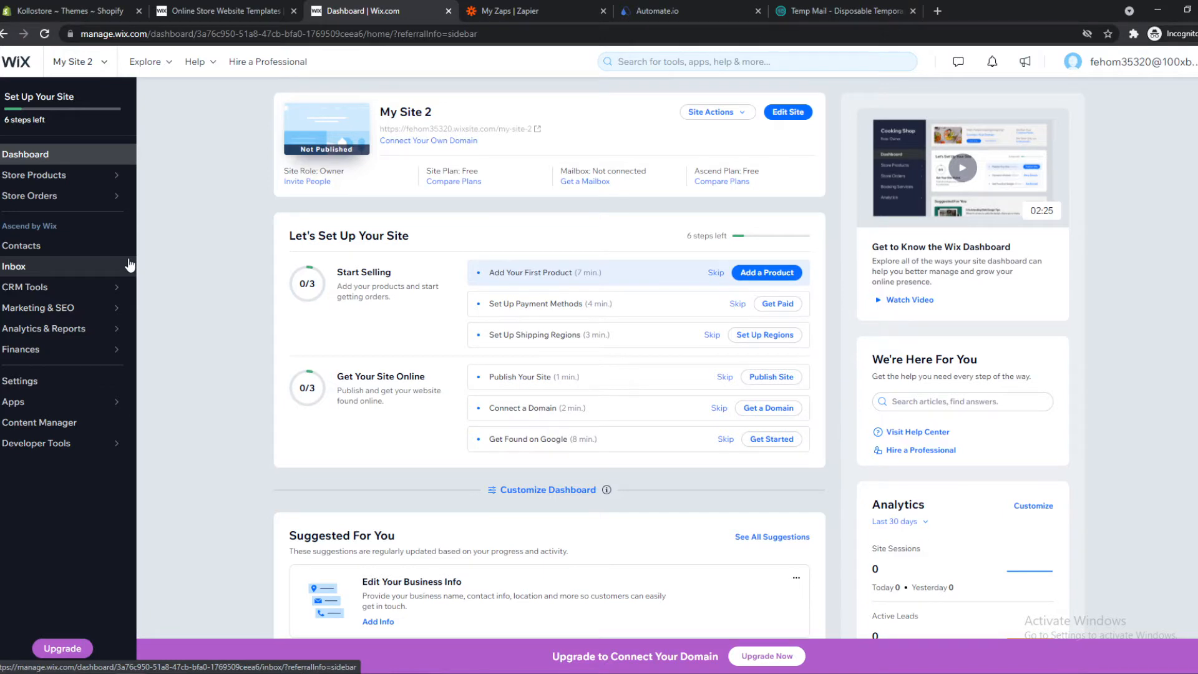
pyautogui.moveTo(256, 189)
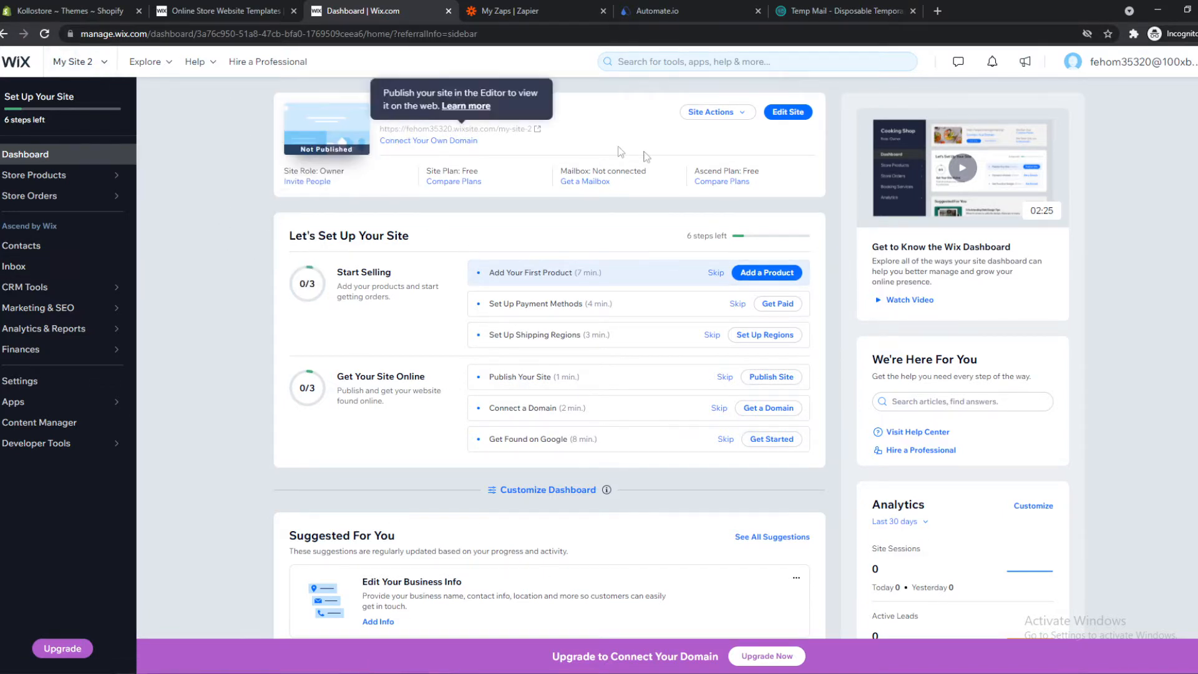
pyautogui.moveTo(36, 469)
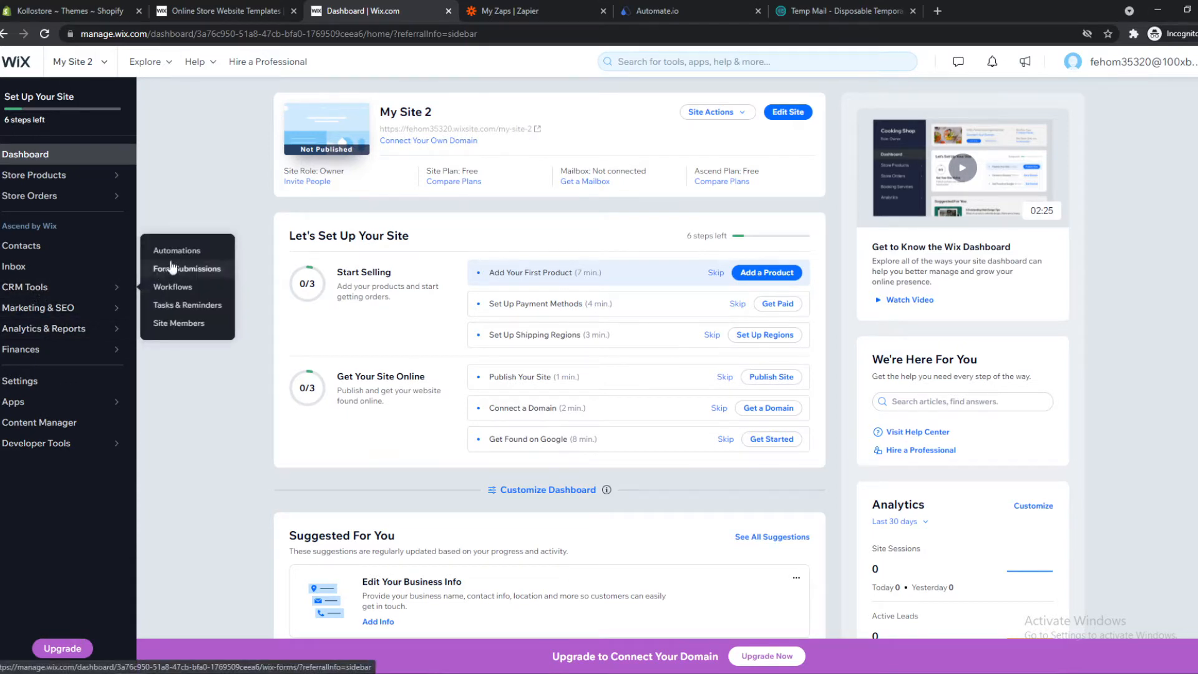
# - Create a new automation from the abandoned-cart email template on the Automations page
pyautogui.click(177, 250)
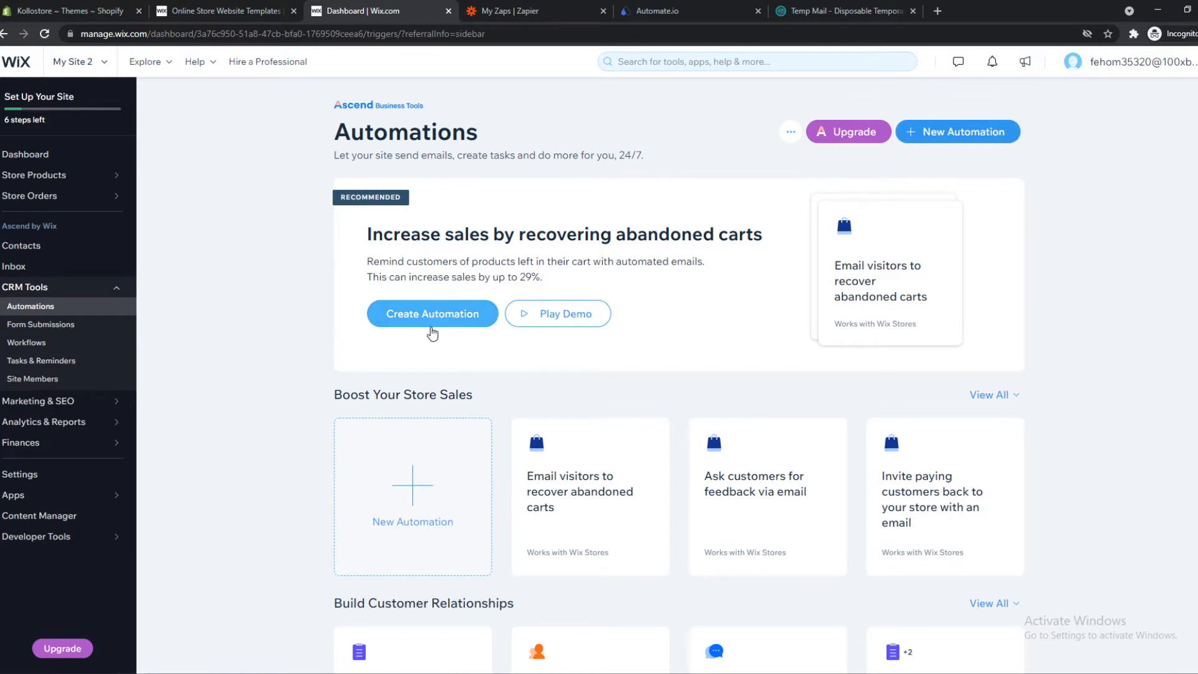
pyautogui.click(431, 313)
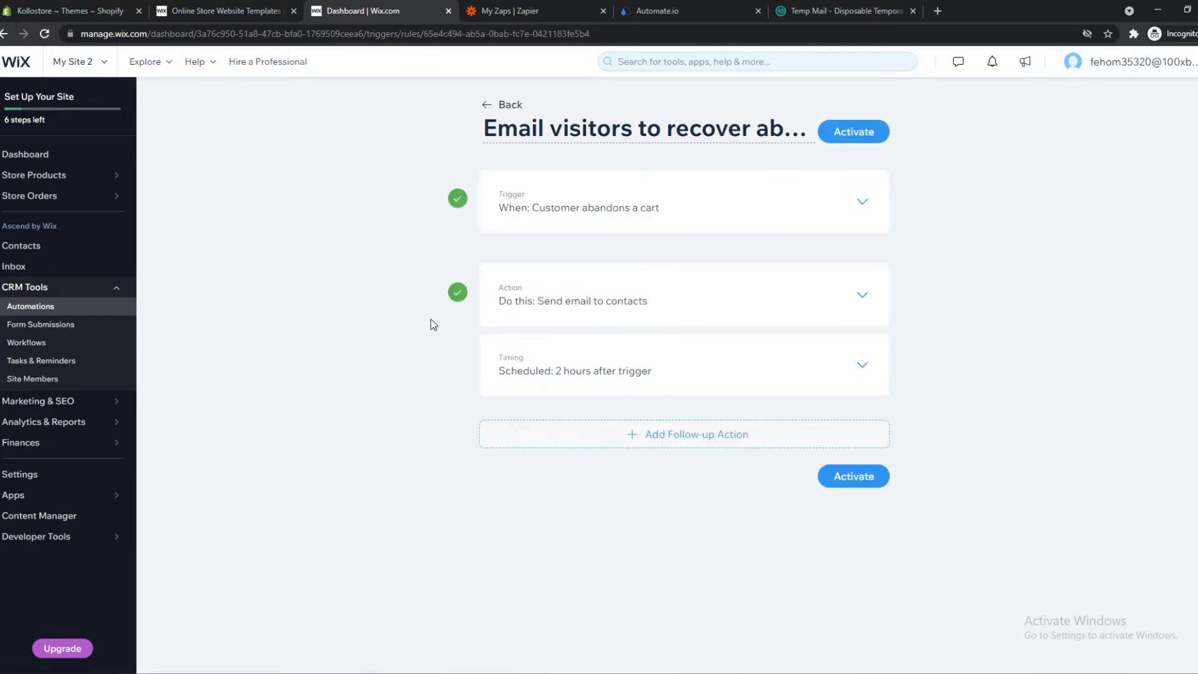
pyautogui.moveTo(533, 264)
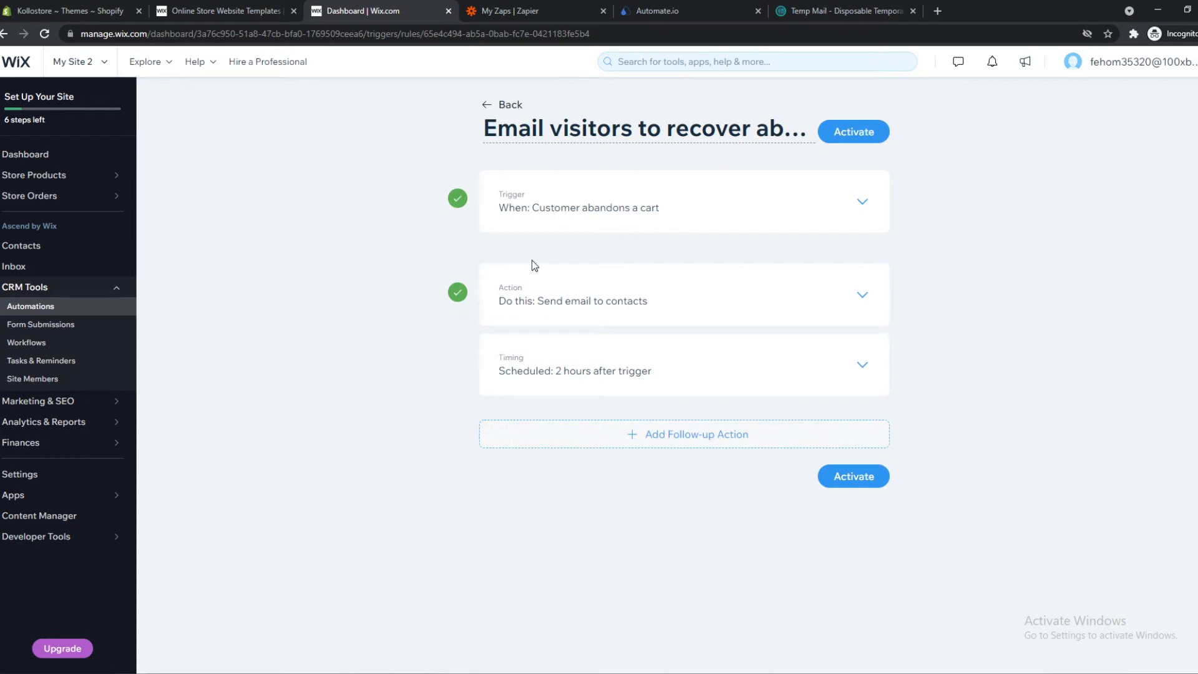
pyautogui.moveTo(513, 204)
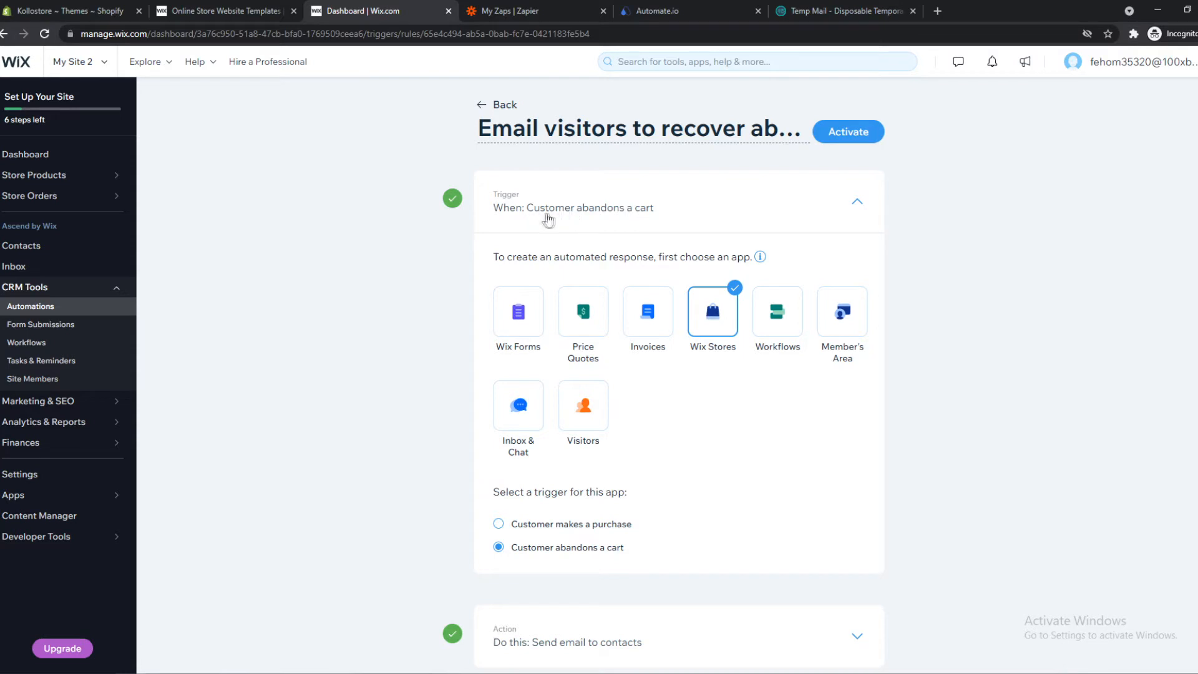
pyautogui.moveTo(609, 222)
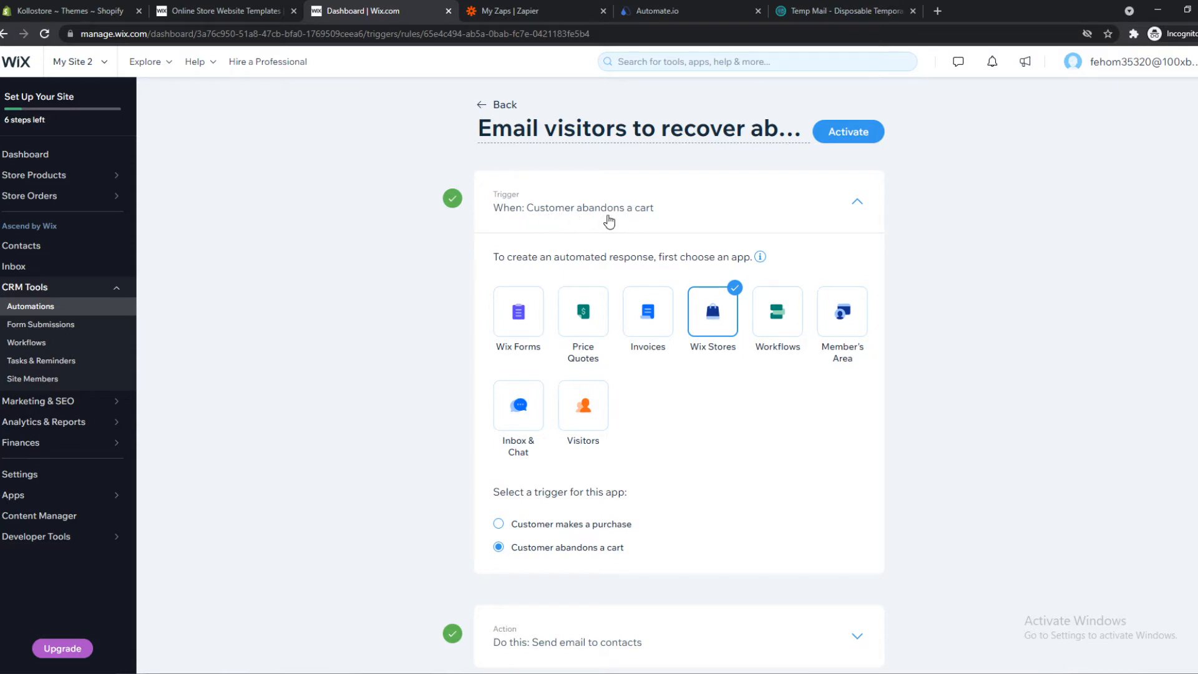
pyautogui.moveTo(519, 535)
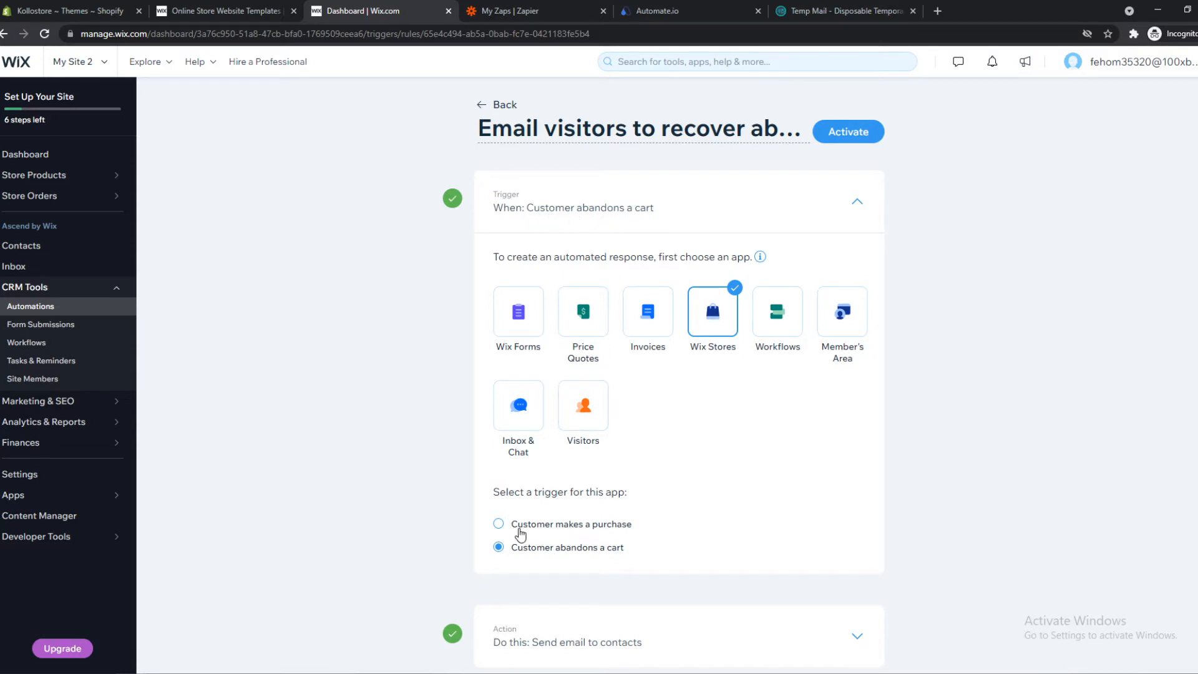
# - Trigger the automation when a customer makes a purchase of All products
pyautogui.click(499, 524)
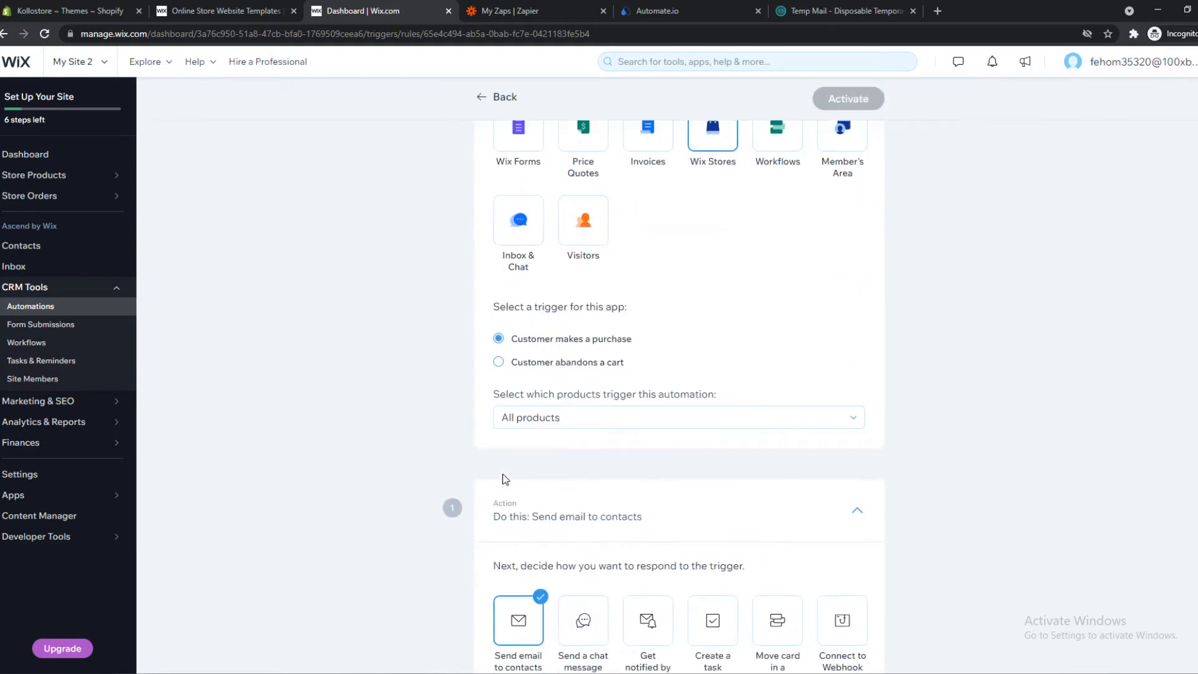
pyautogui.click(675, 417)
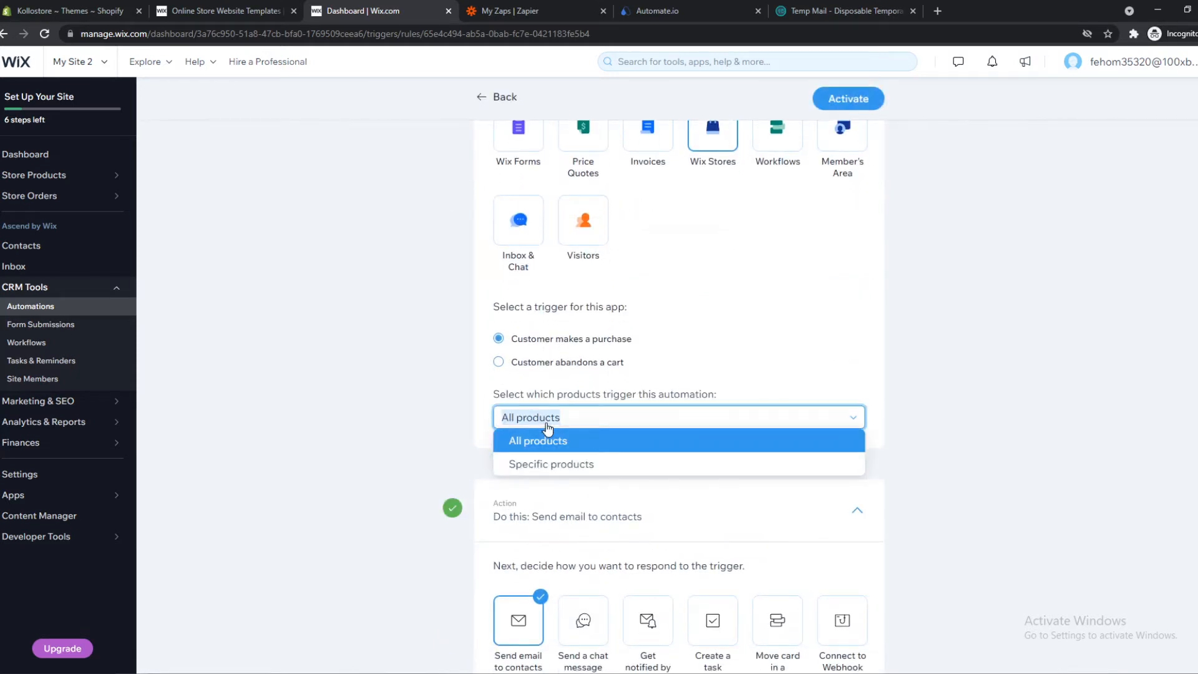
pyautogui.click(537, 441)
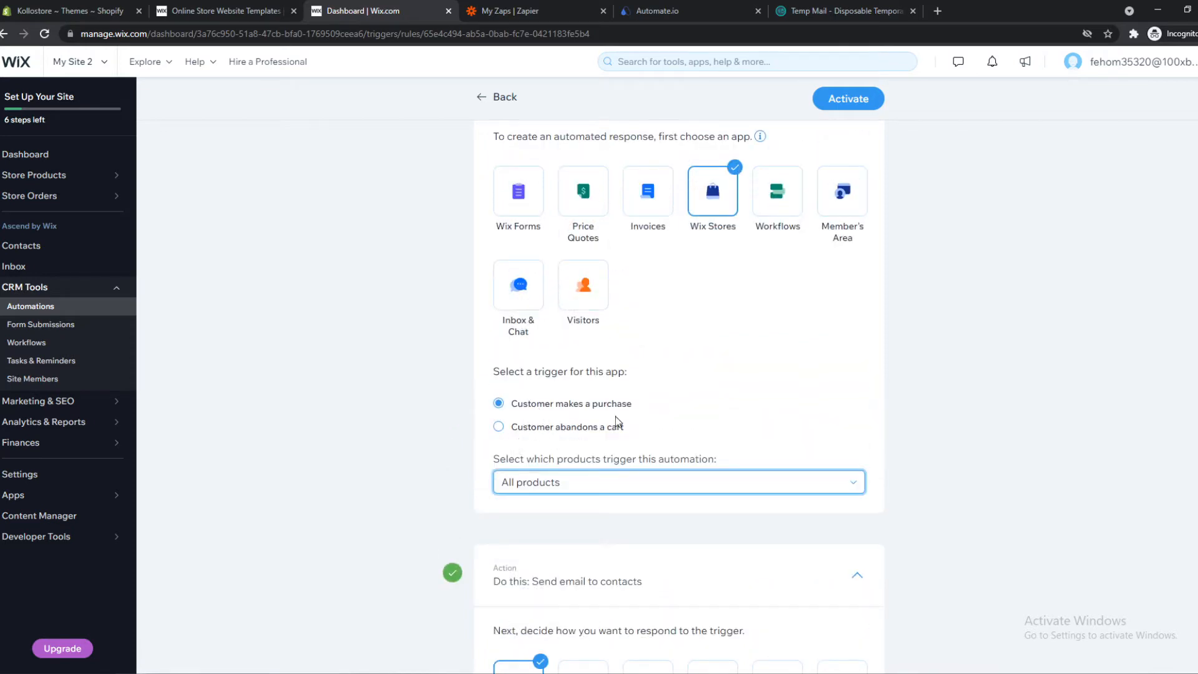
pyautogui.scroll(-3)
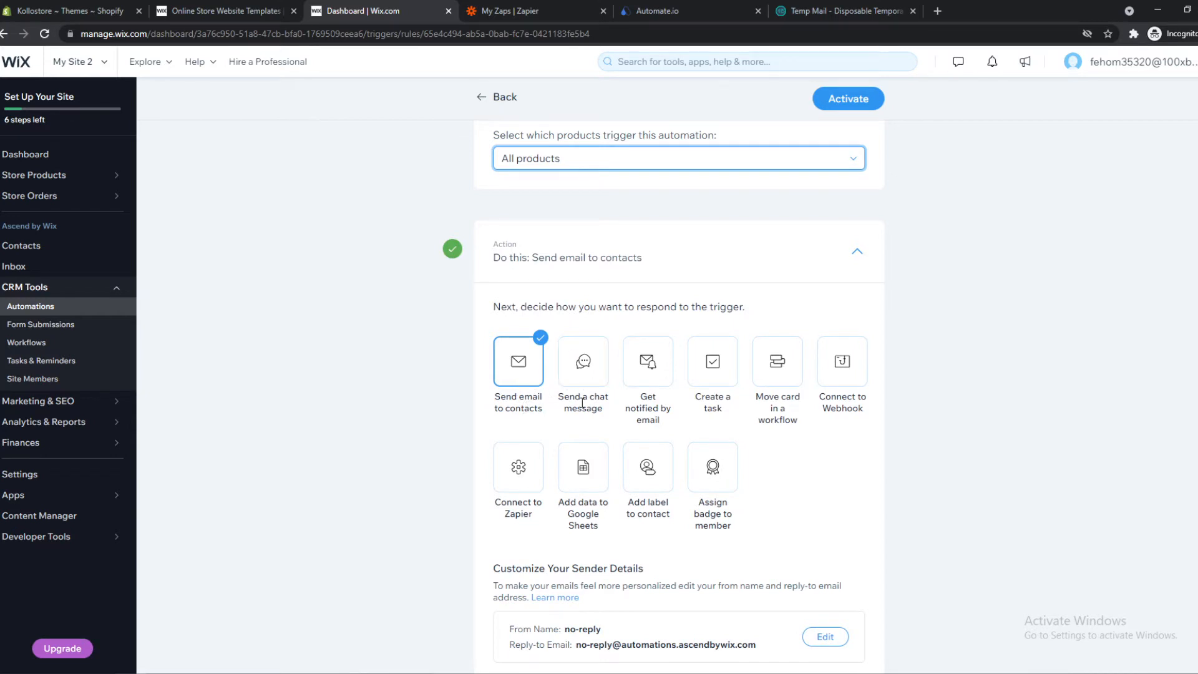
pyautogui.moveTo(517, 465)
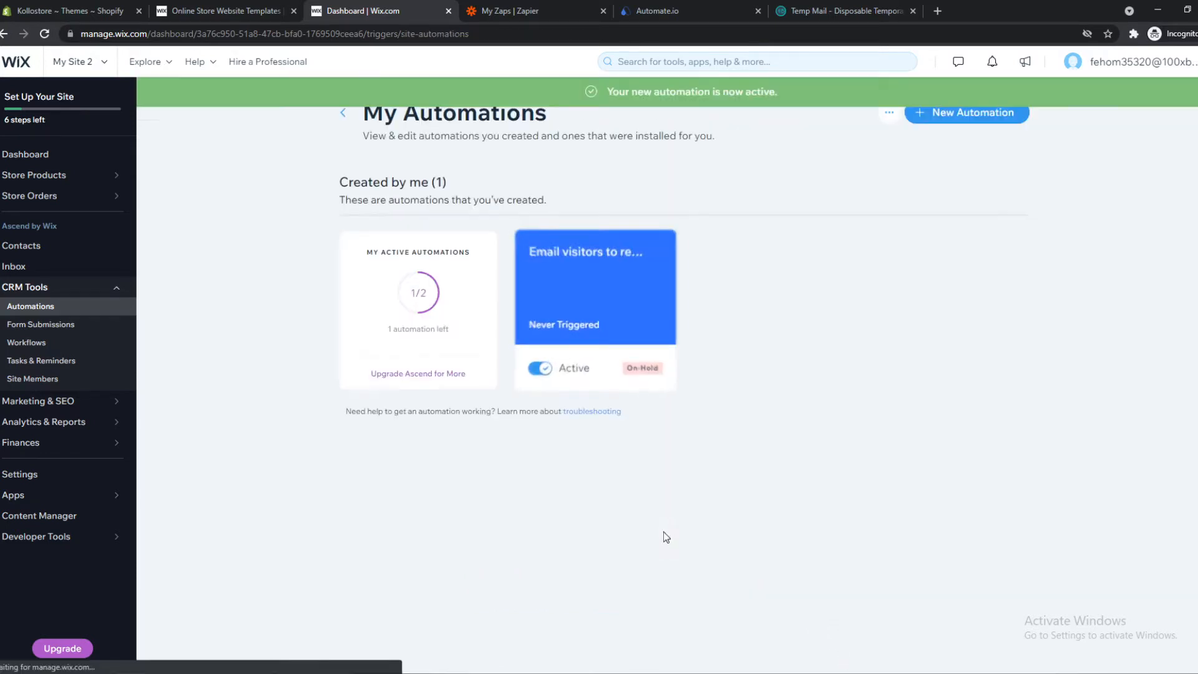
pyautogui.moveTo(569, 256)
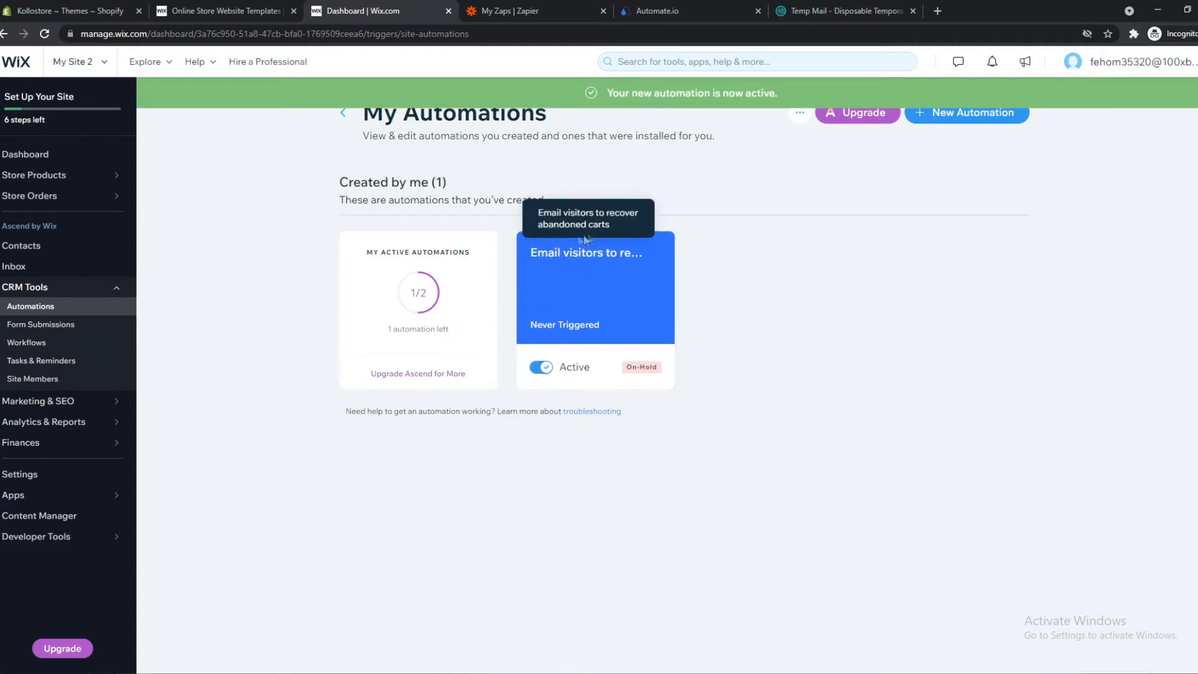
# - Switch to Zapier to start building the new Zap's trigger
pyautogui.click(521, 11)
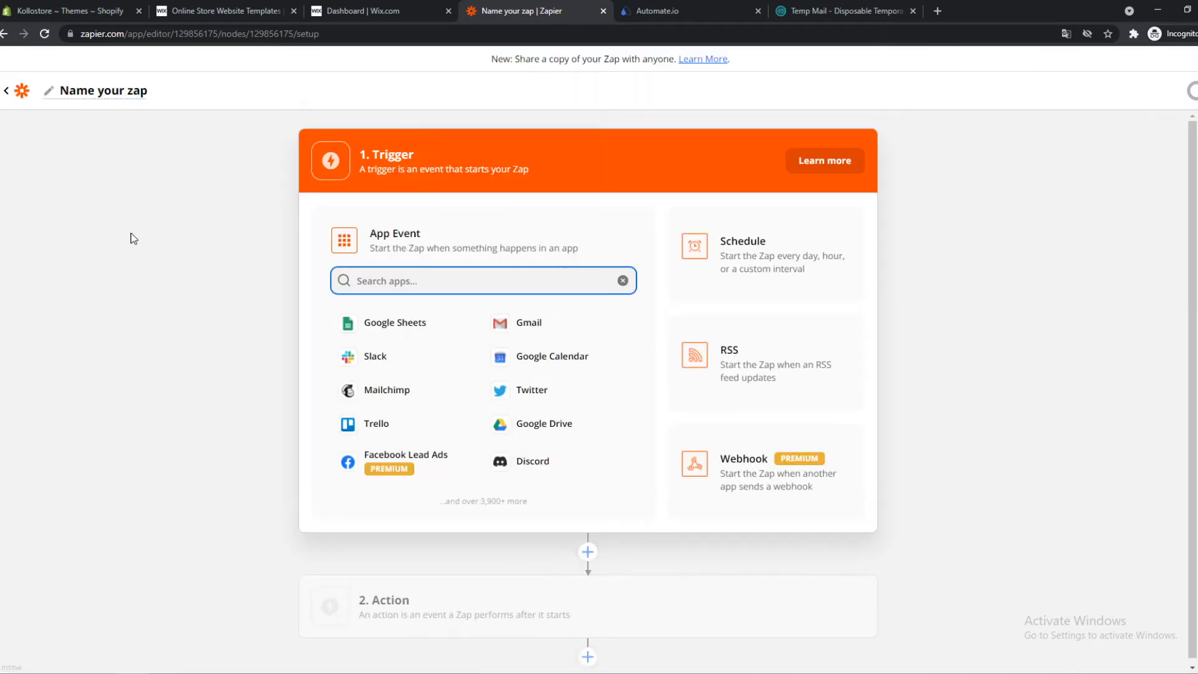
# - Set Wix Automations with the Automation Rule event as the Zap trigger and continue
pyautogui.write('wix')
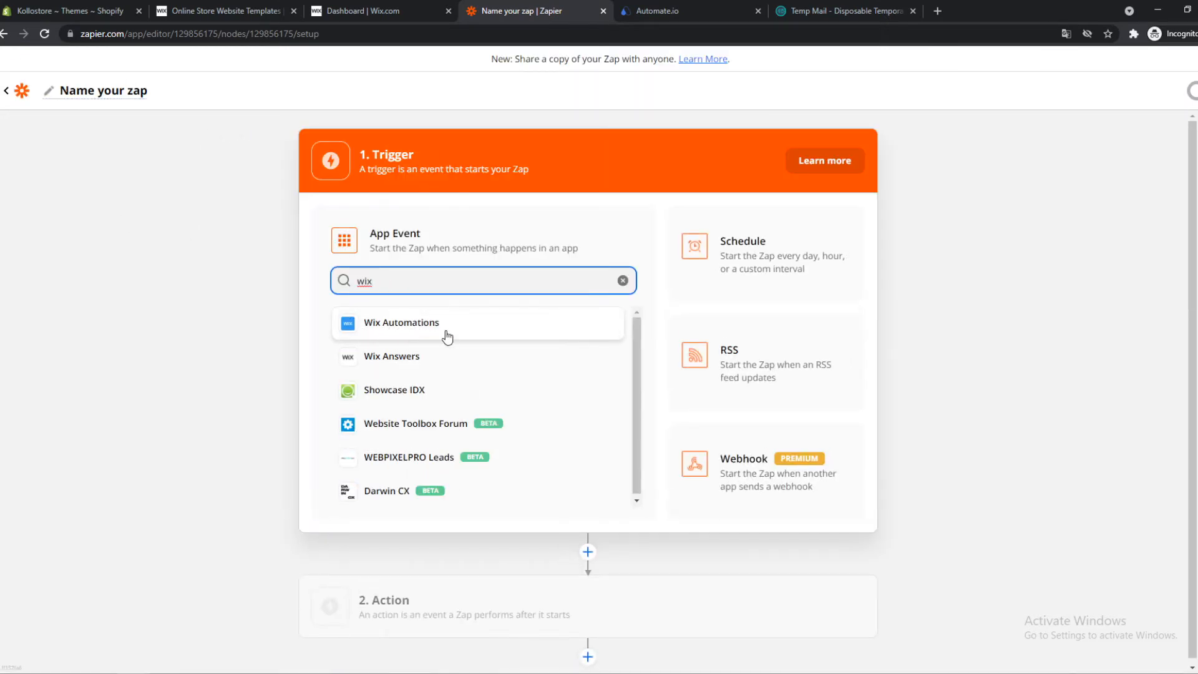
pyautogui.click(400, 322)
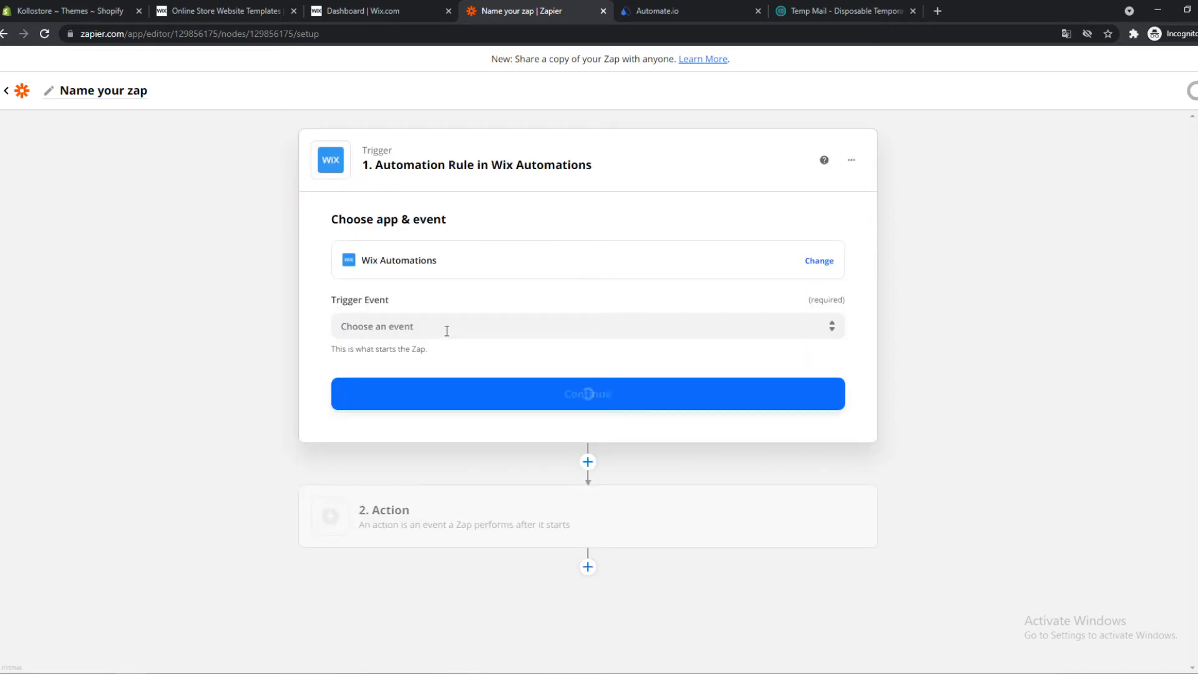
pyautogui.click(587, 325)
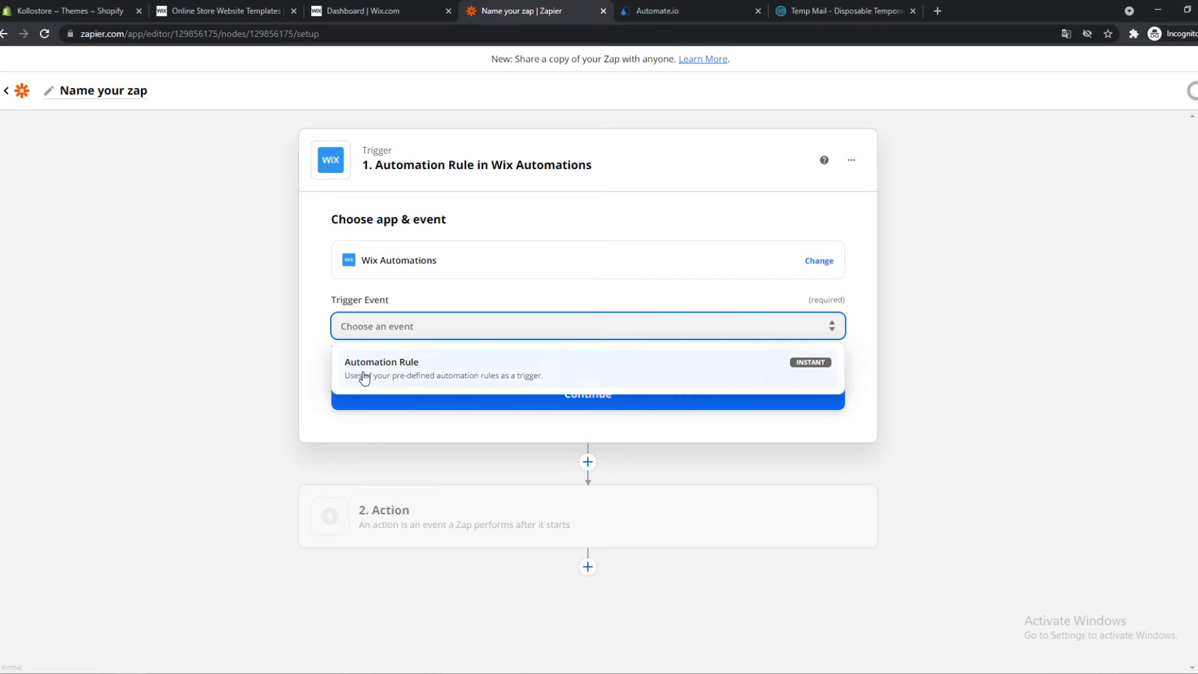
pyautogui.click(375, 11)
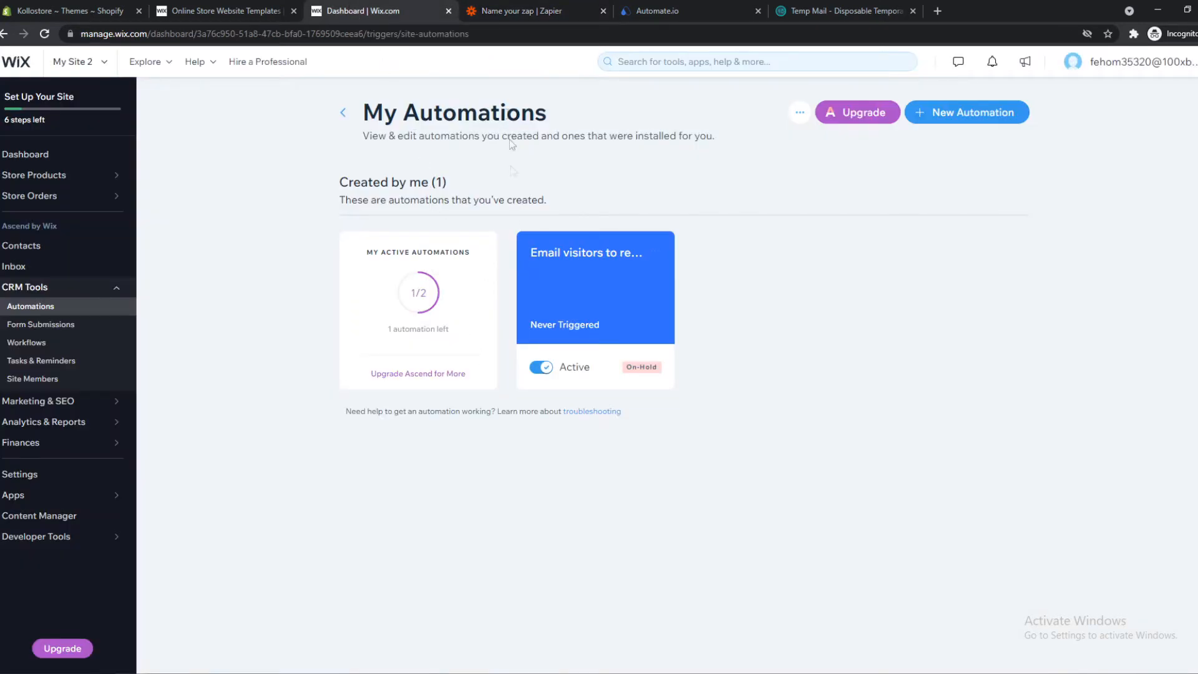
pyautogui.click(521, 11)
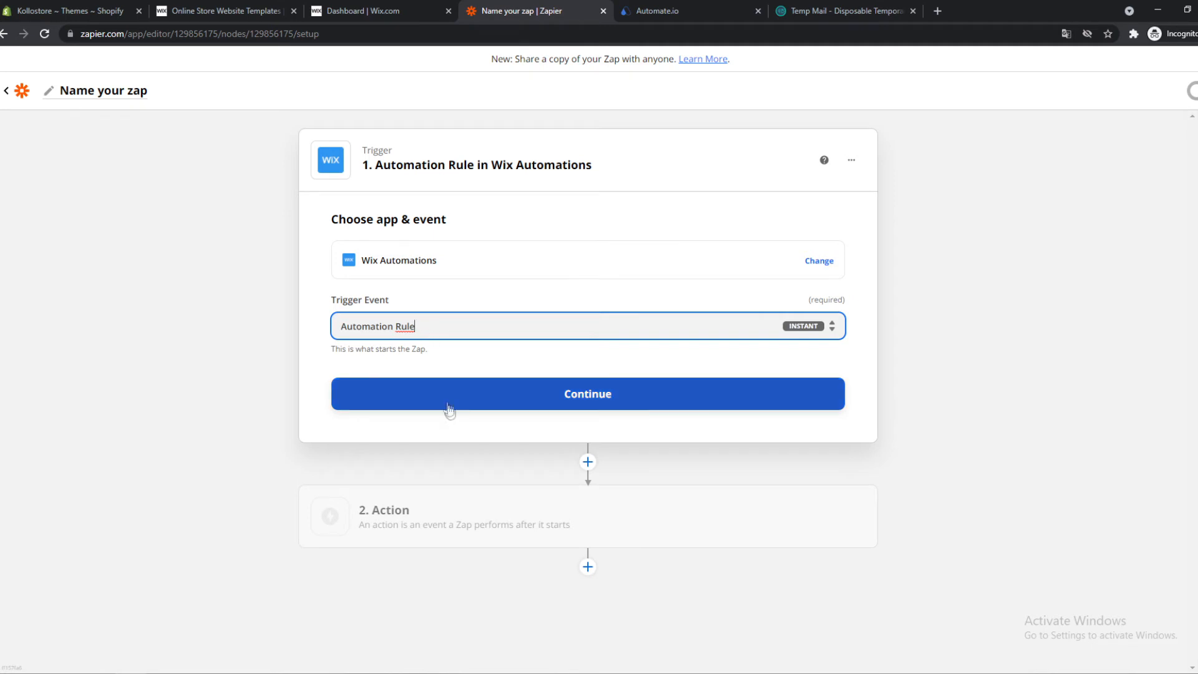
pyautogui.click(586, 393)
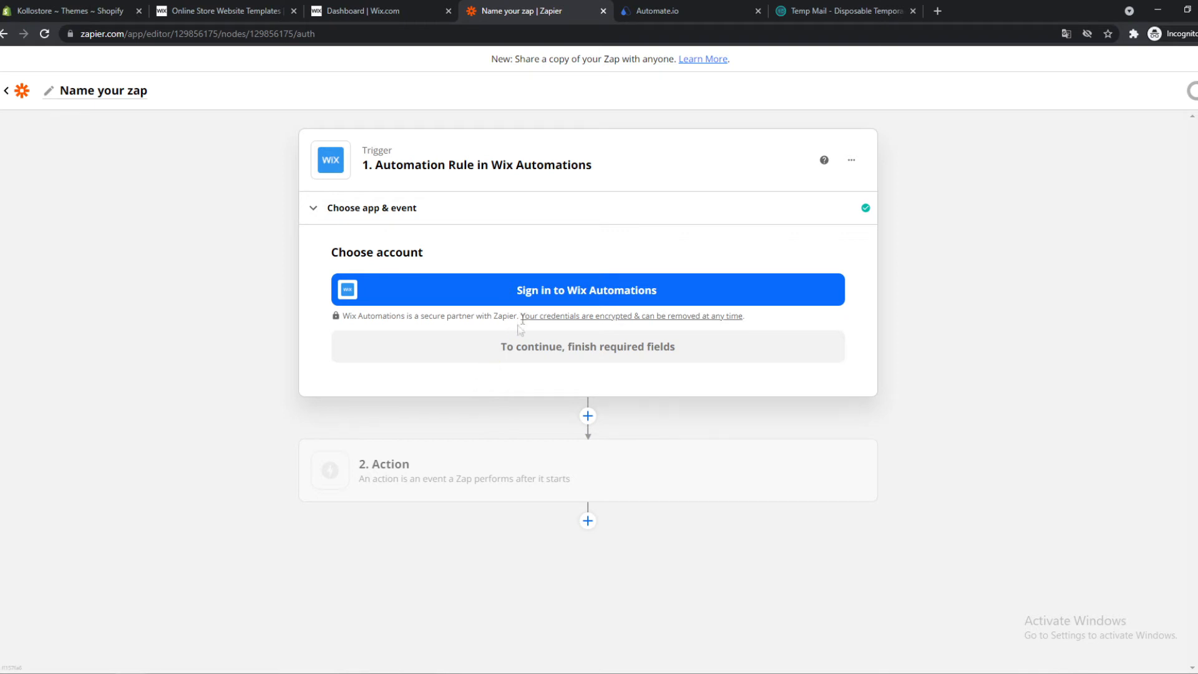
# - Sign in to Wix Automations, install on My Site 2, and continue with that account
pyautogui.click(587, 290)
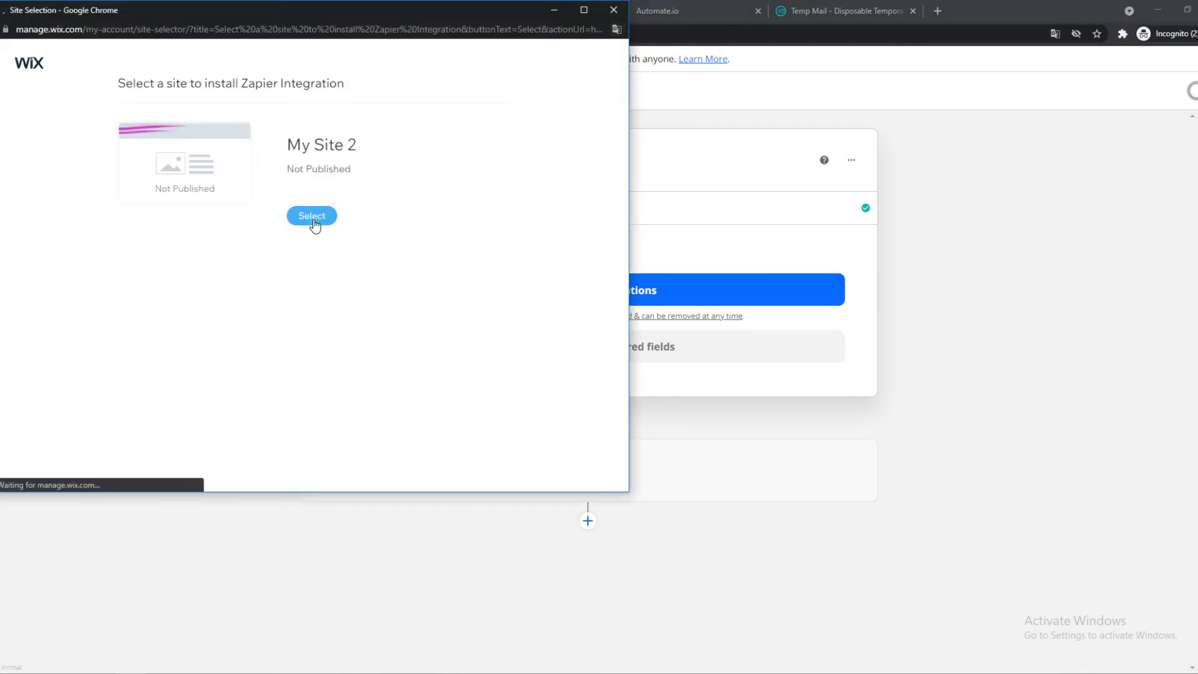
pyautogui.click(310, 215)
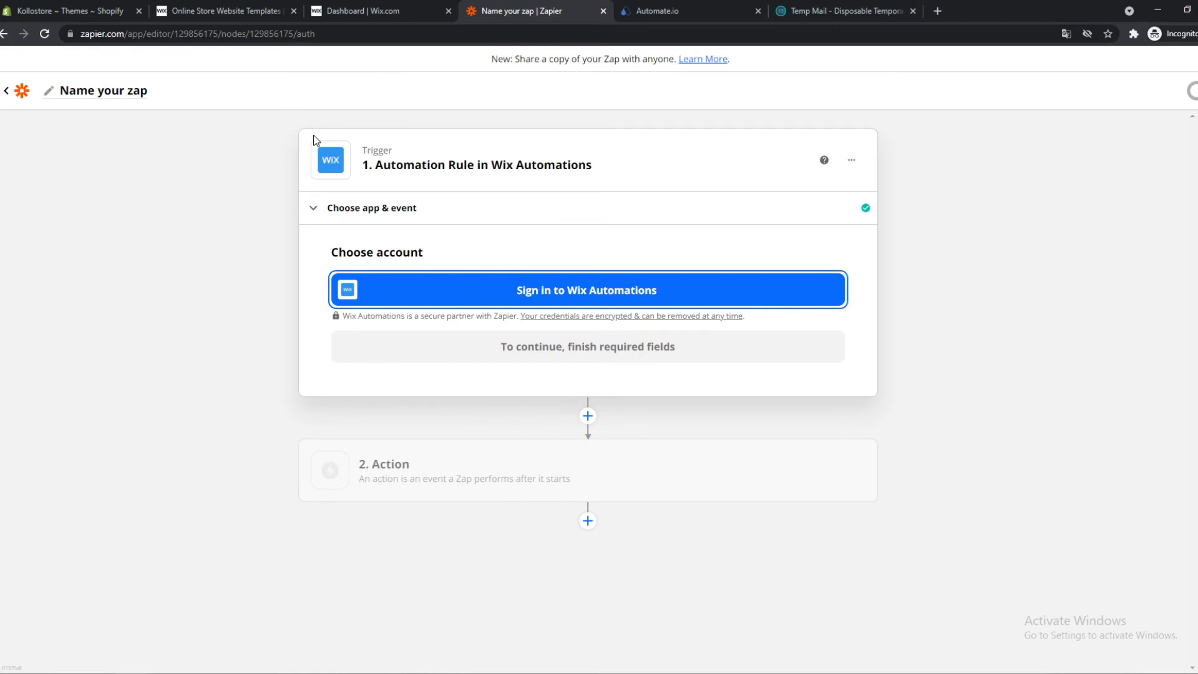
pyautogui.click(586, 290)
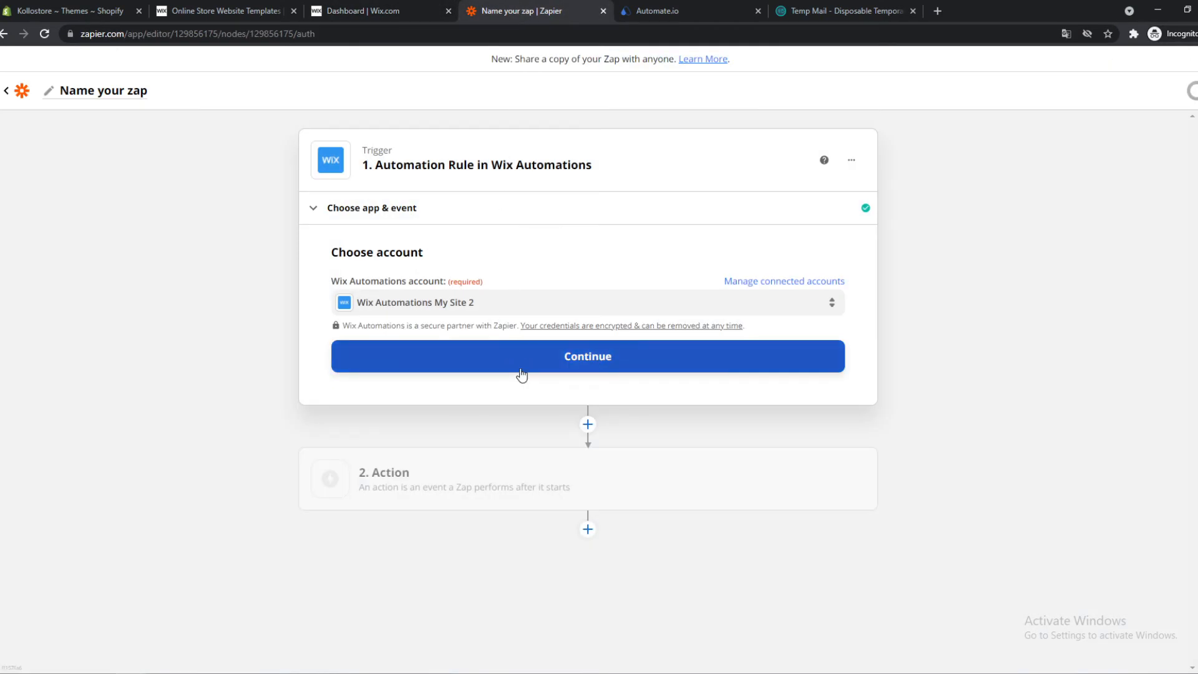
pyautogui.click(587, 356)
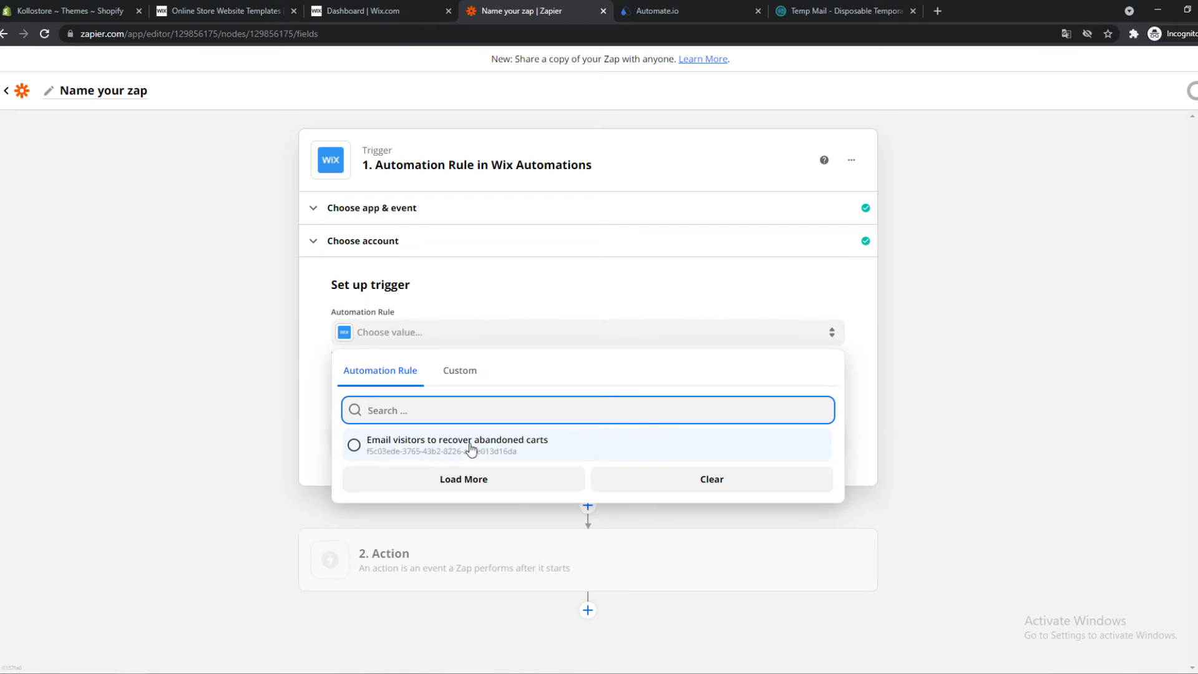
# - Choose 'Email visitors to recover abandoned carts' as the rule and test the trigger
pyautogui.click(457, 445)
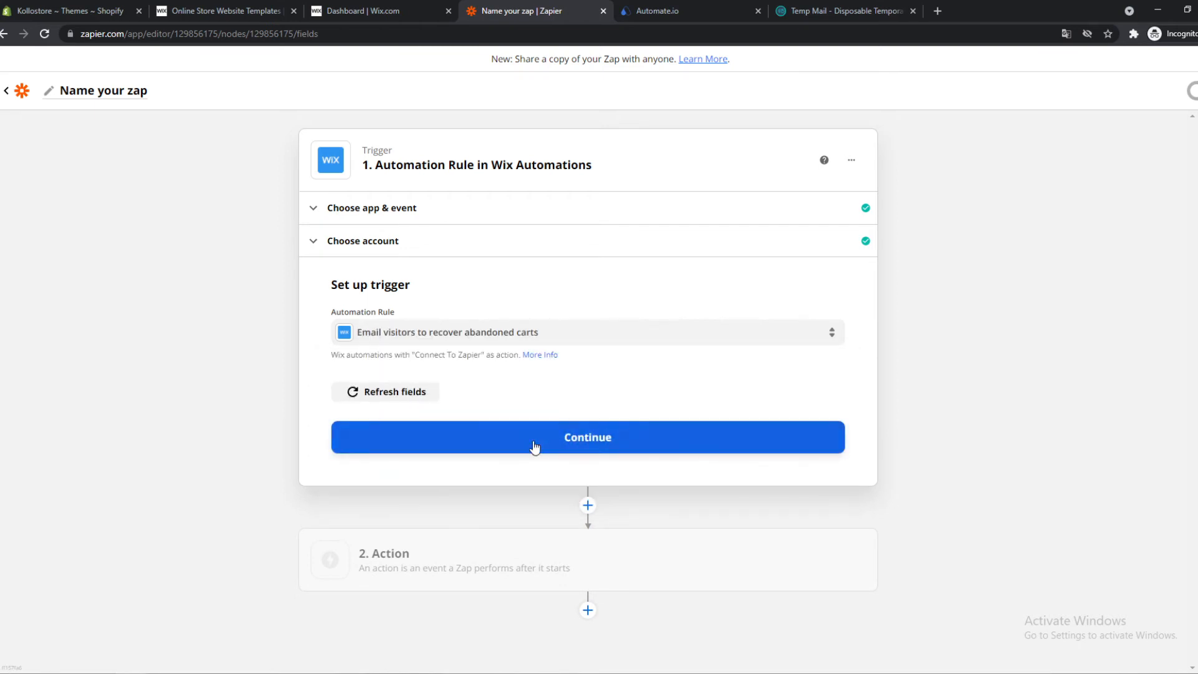
pyautogui.click(586, 437)
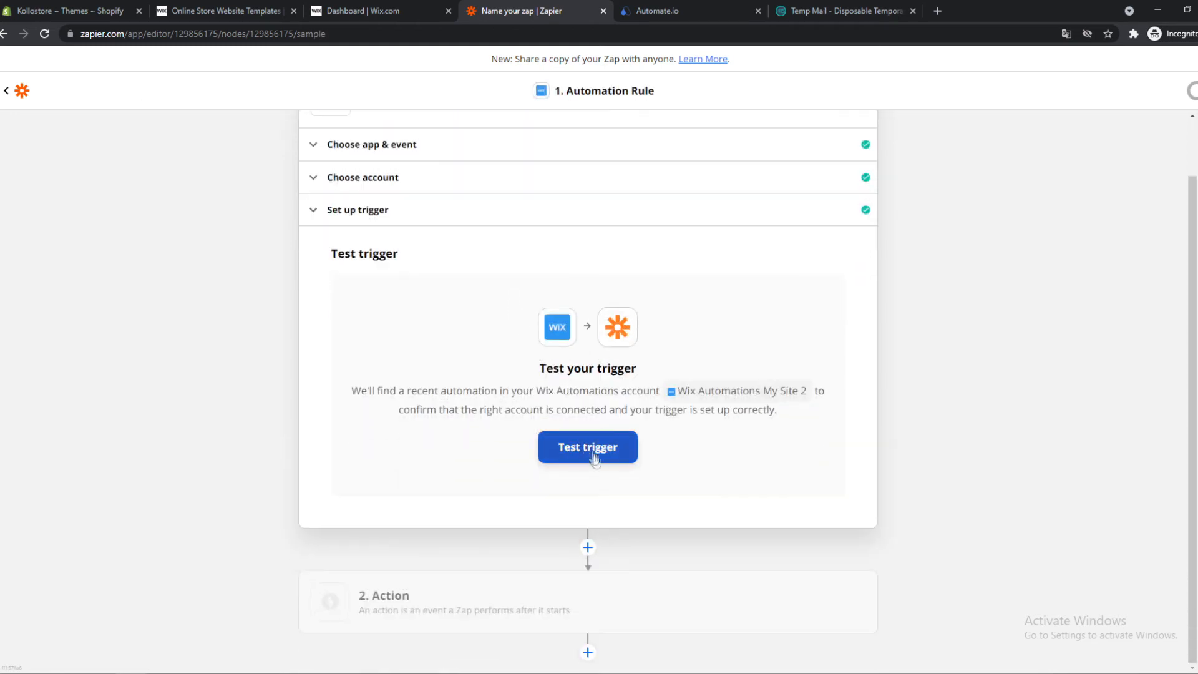
pyautogui.click(588, 447)
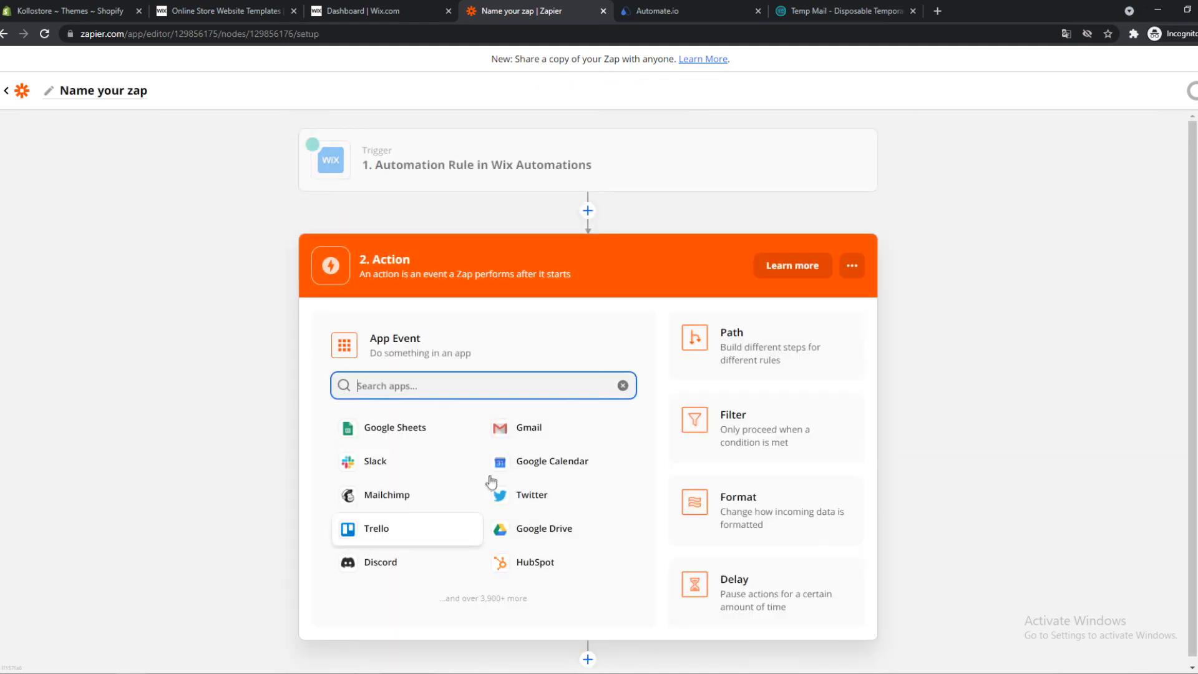
# - Make Shopify's Create Product the Zap's action event and continue
pyautogui.write('s')
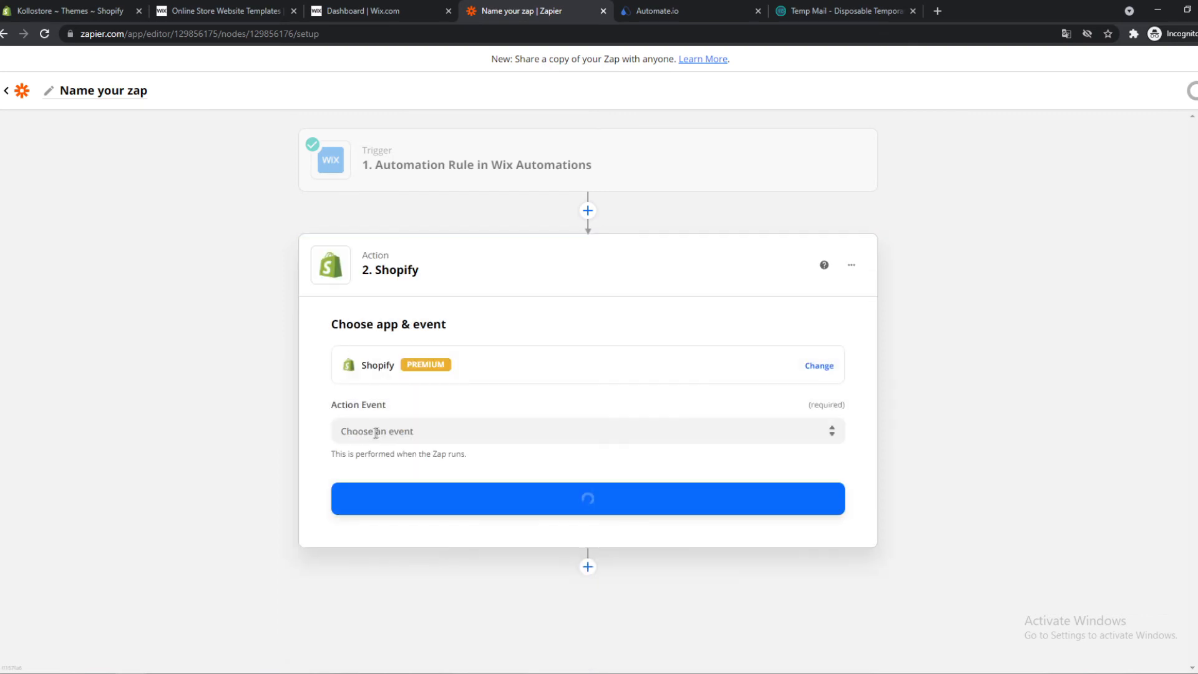
pyautogui.click(587, 431)
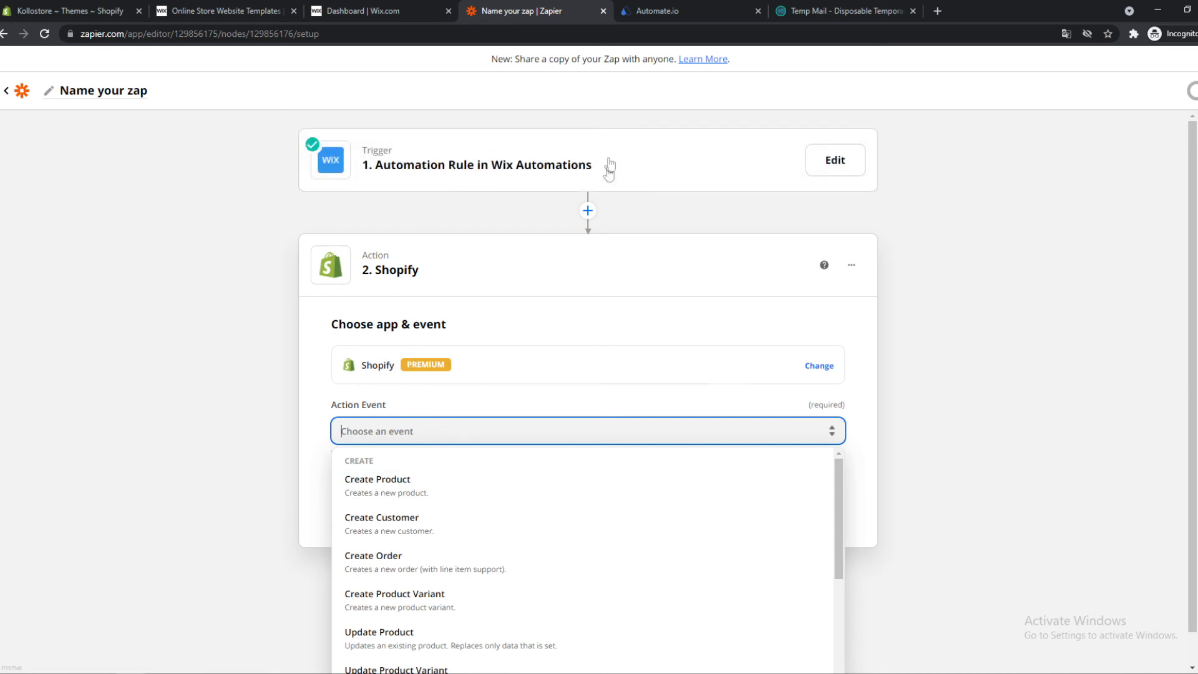
pyautogui.scroll(-3)
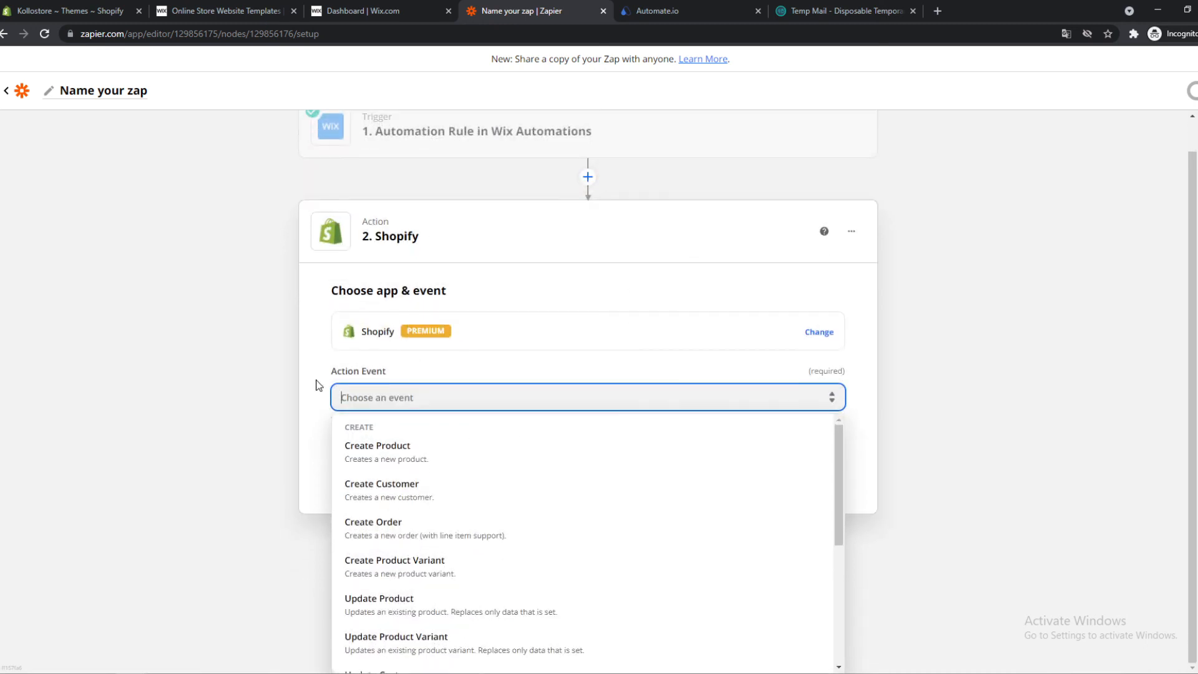
pyautogui.scroll(-3)
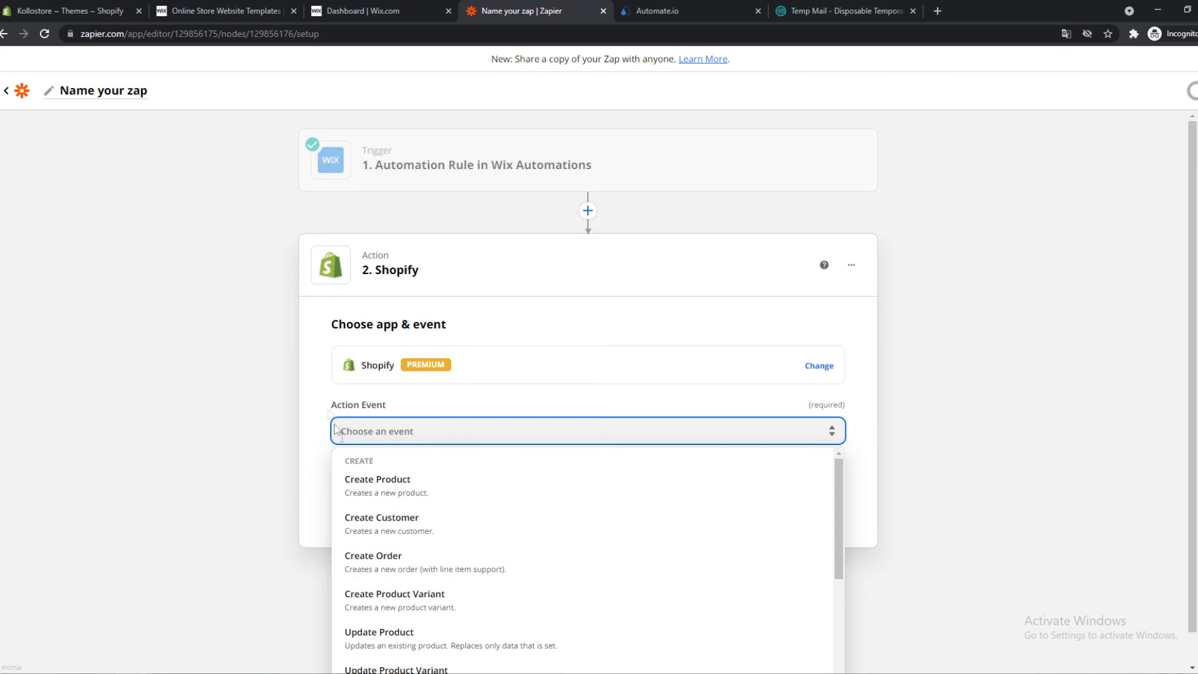
pyautogui.click(377, 482)
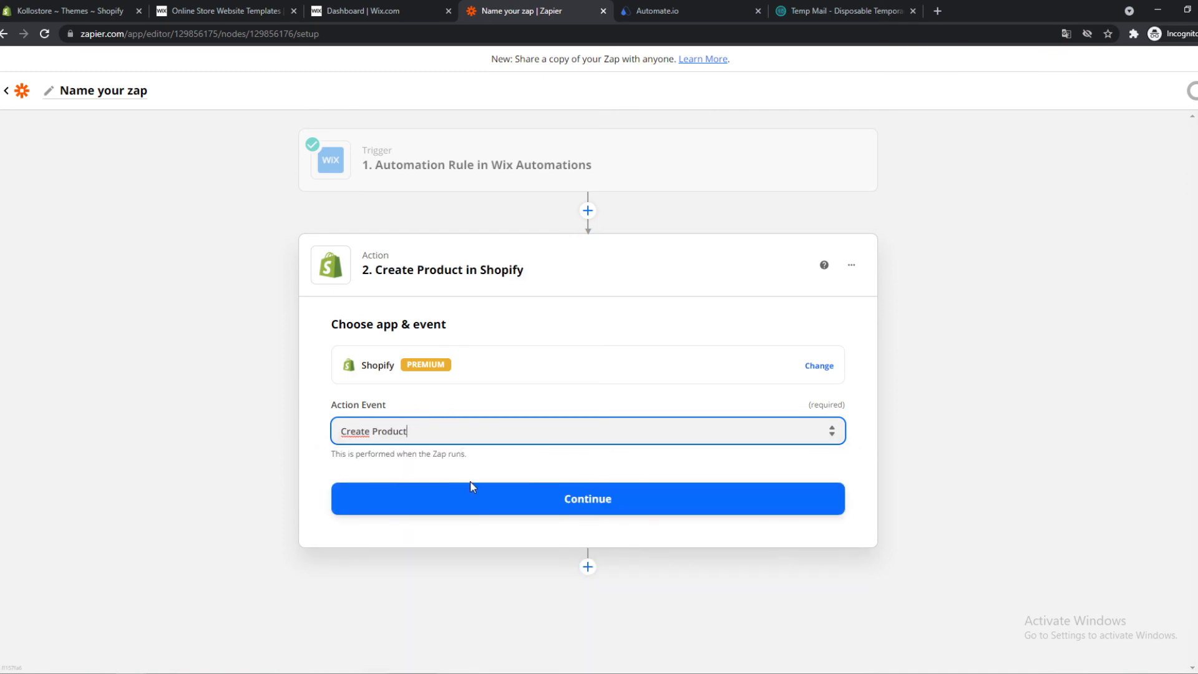
pyautogui.click(587, 499)
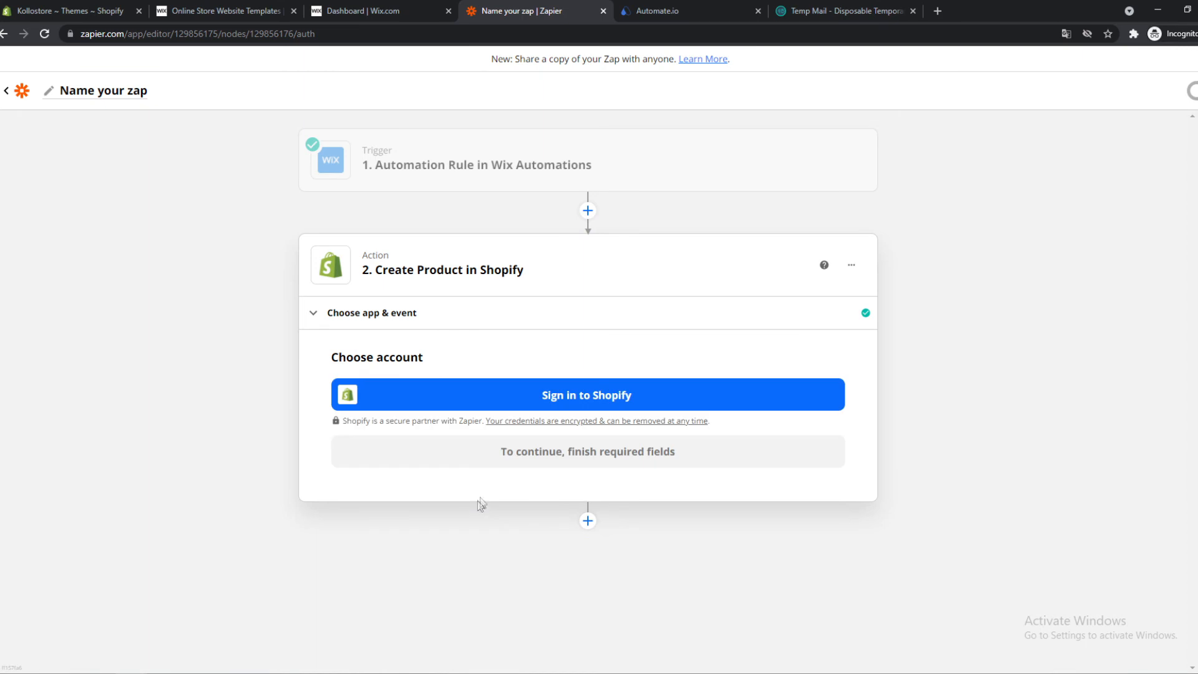
# - Connect the 'kollo' Shopify store, authorize it, and continue to the Create Product fields
pyautogui.click(586, 396)
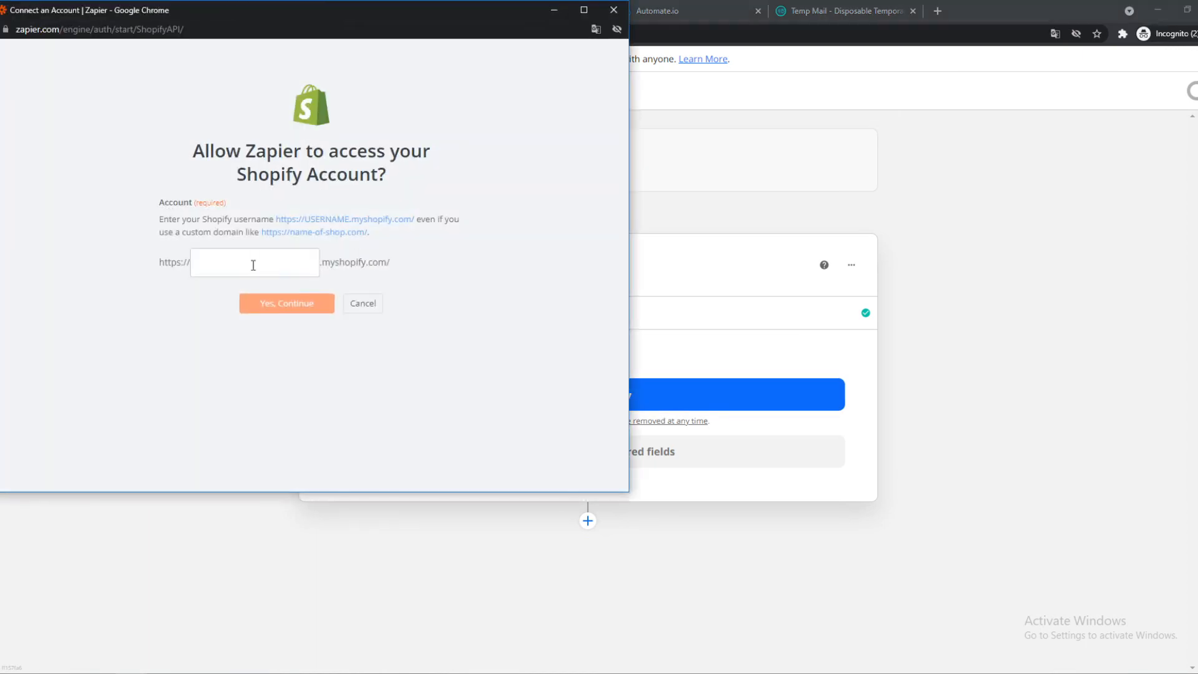
pyautogui.write('kollostore')
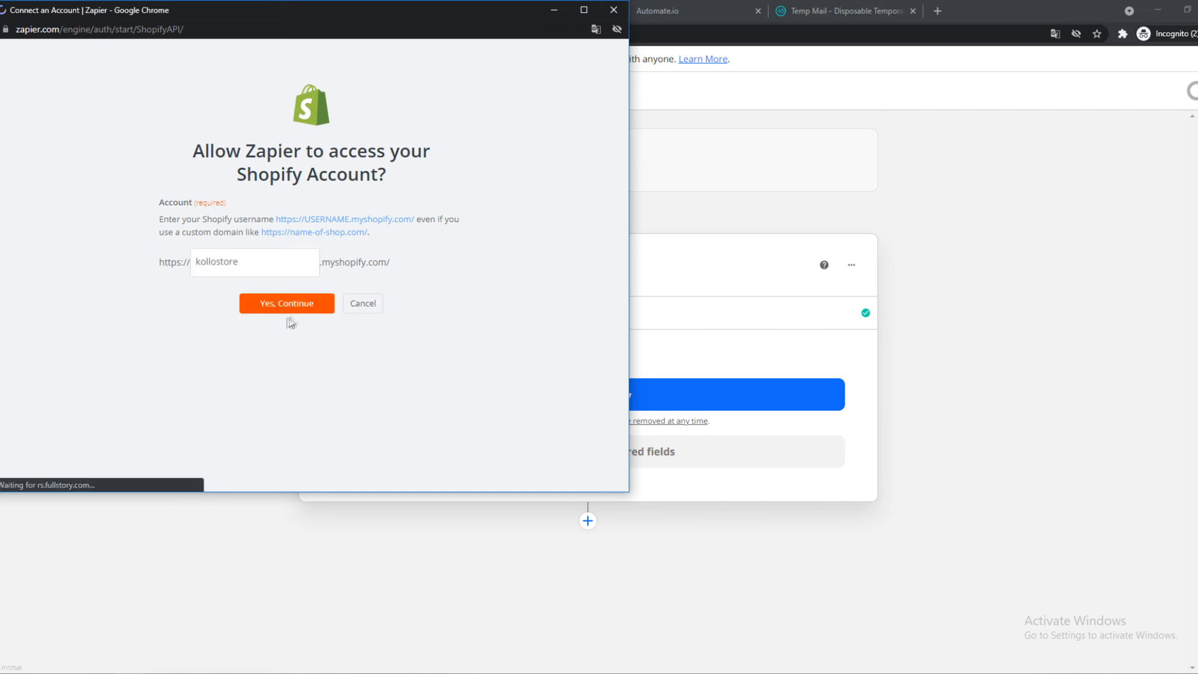
pyautogui.click(287, 303)
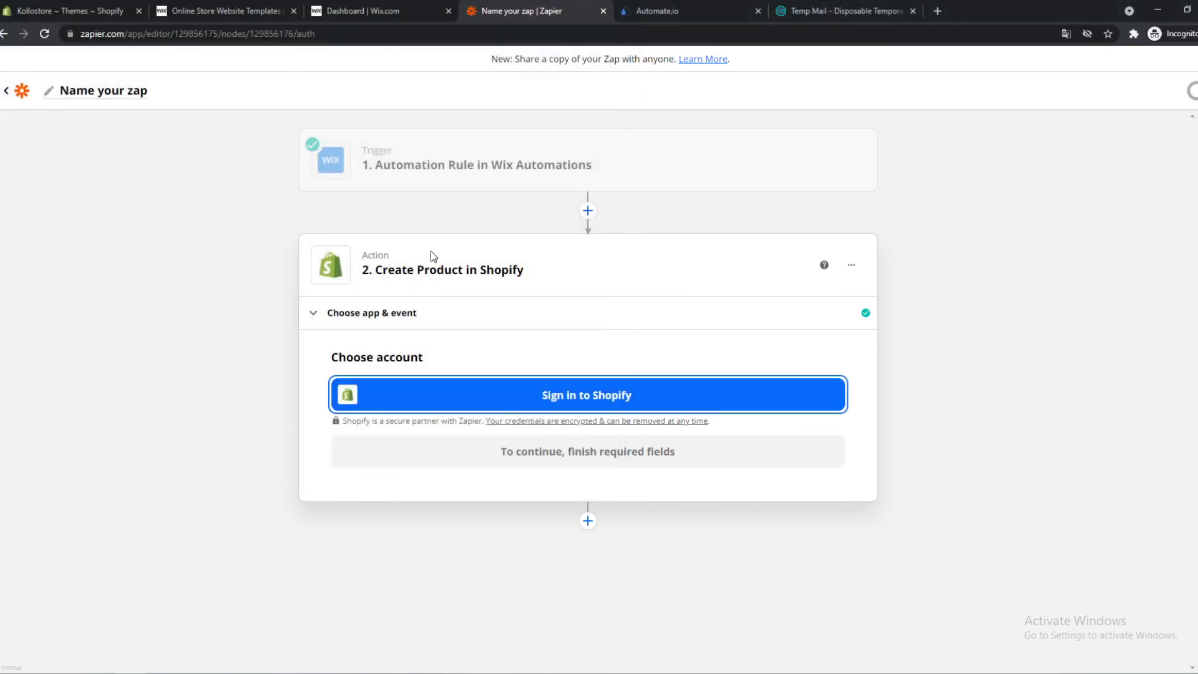
pyautogui.click(587, 395)
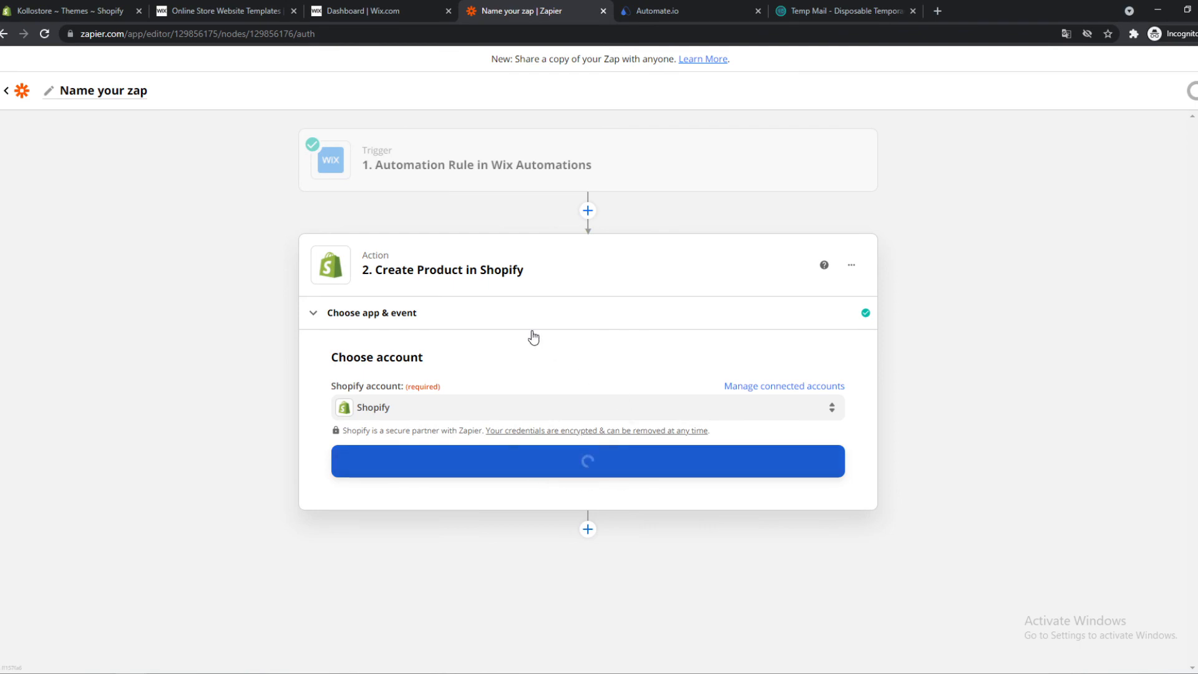
pyautogui.click(586, 460)
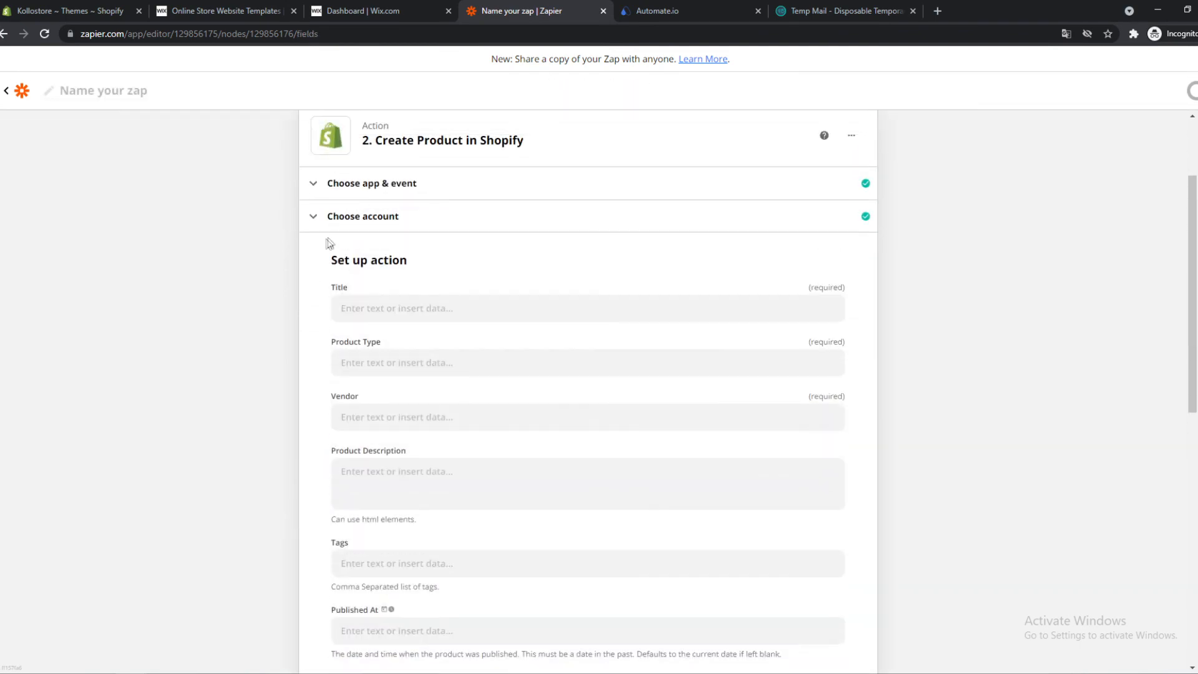
pyautogui.scroll(-3)
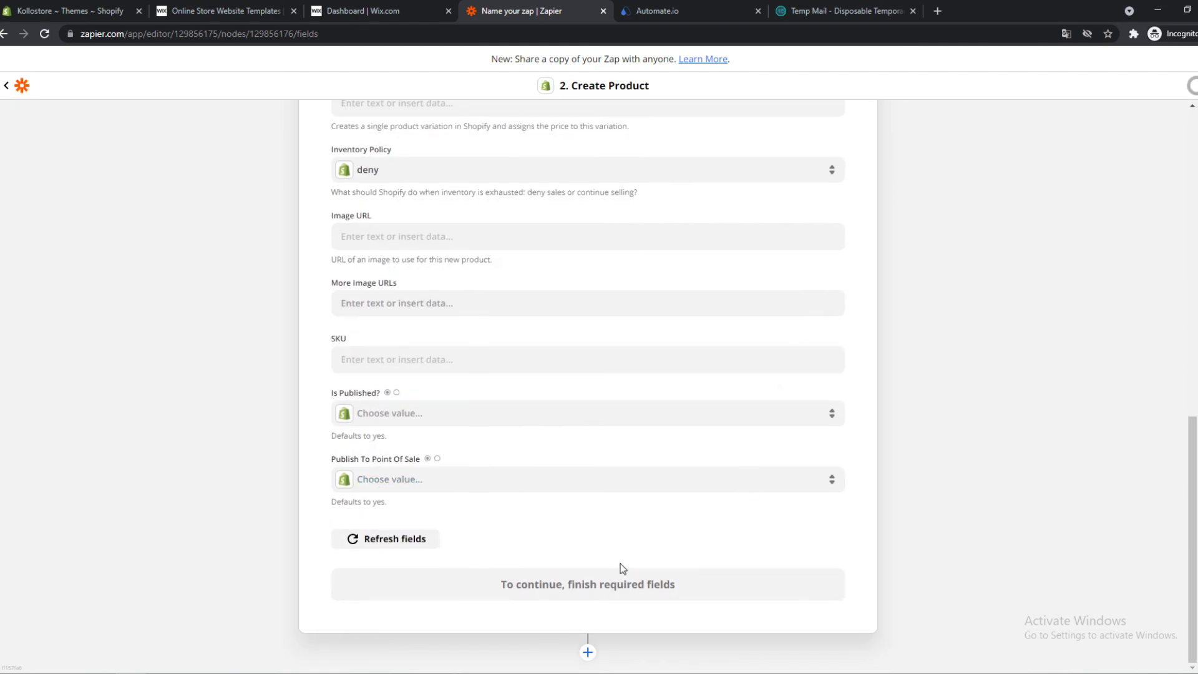